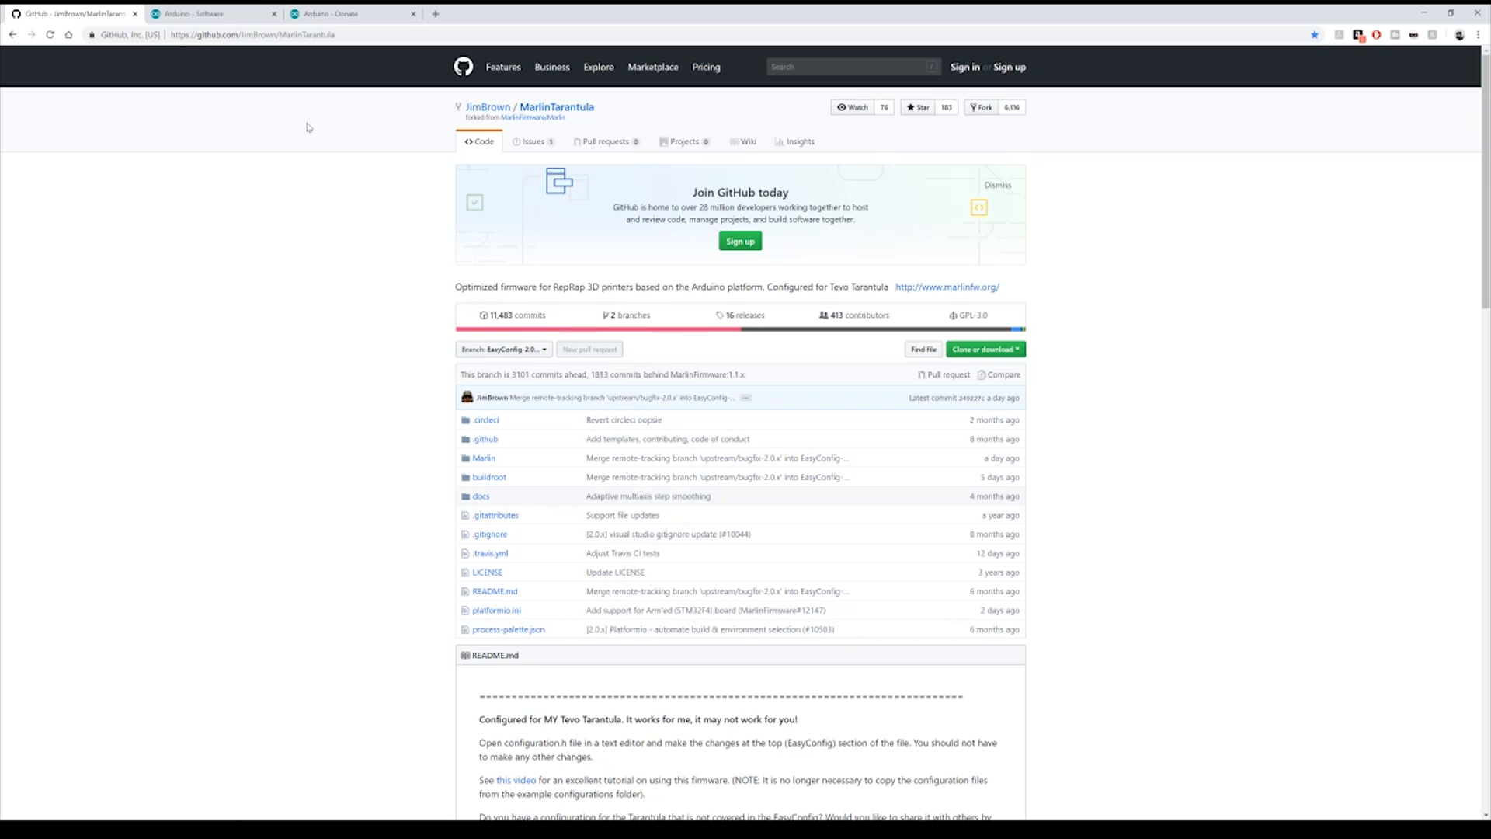
mouse_move(522, 118)
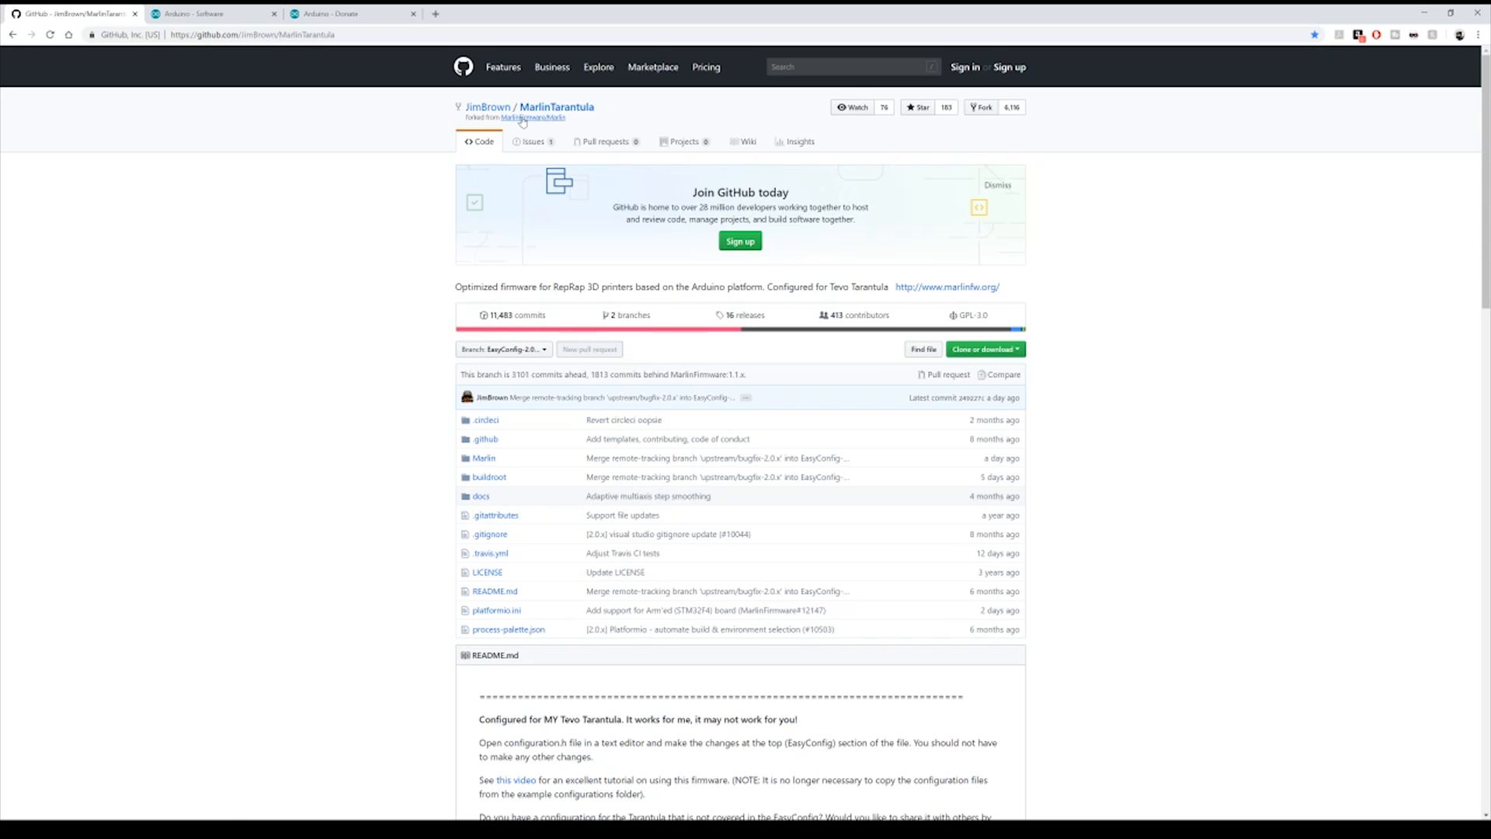
mouse_move(492, 268)
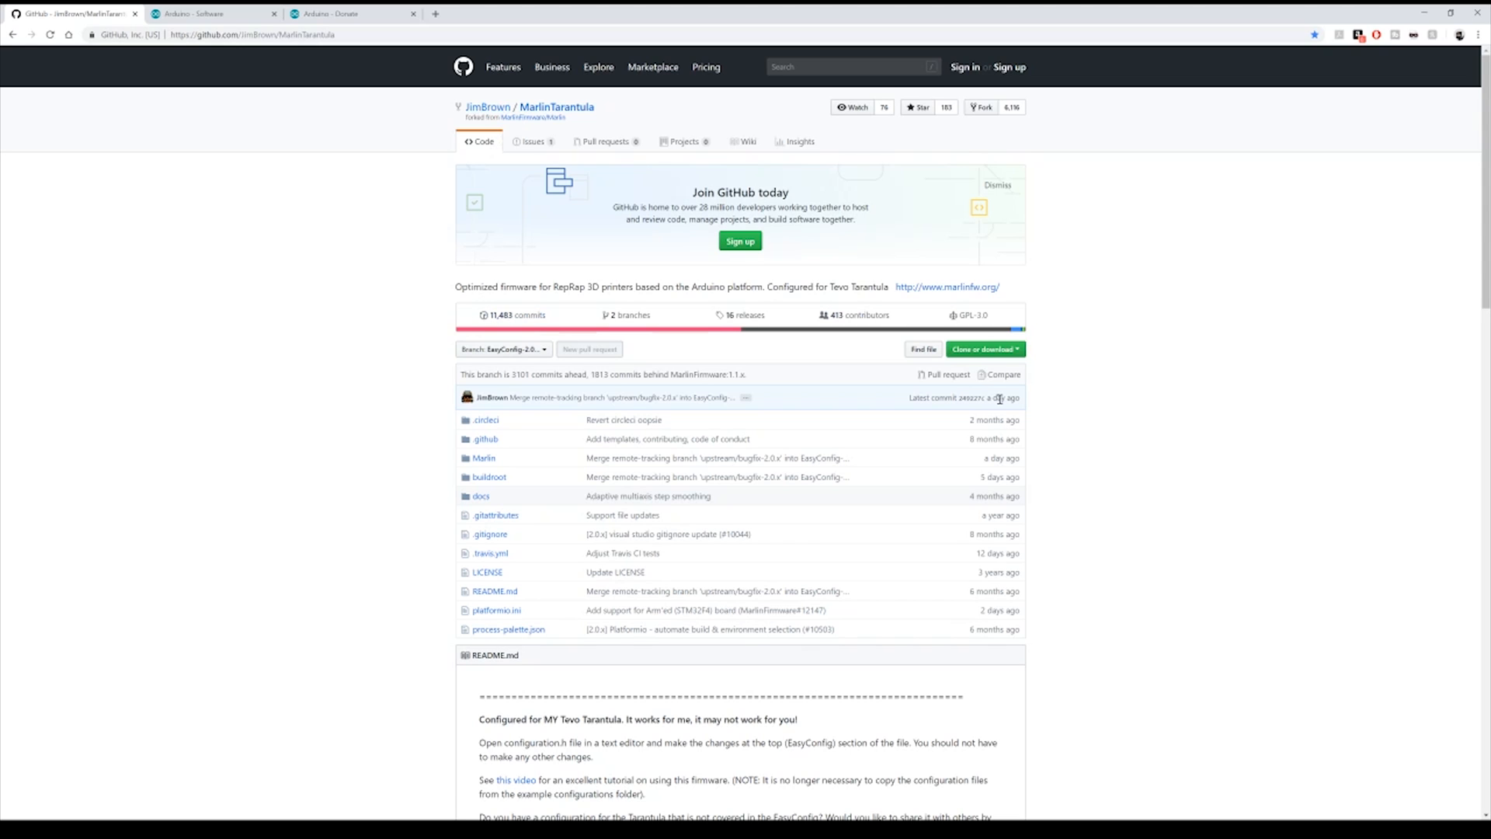
- Scroll the MarlinTarantula README down to the Building Marlin 2.0 section
scroll("down", 3)
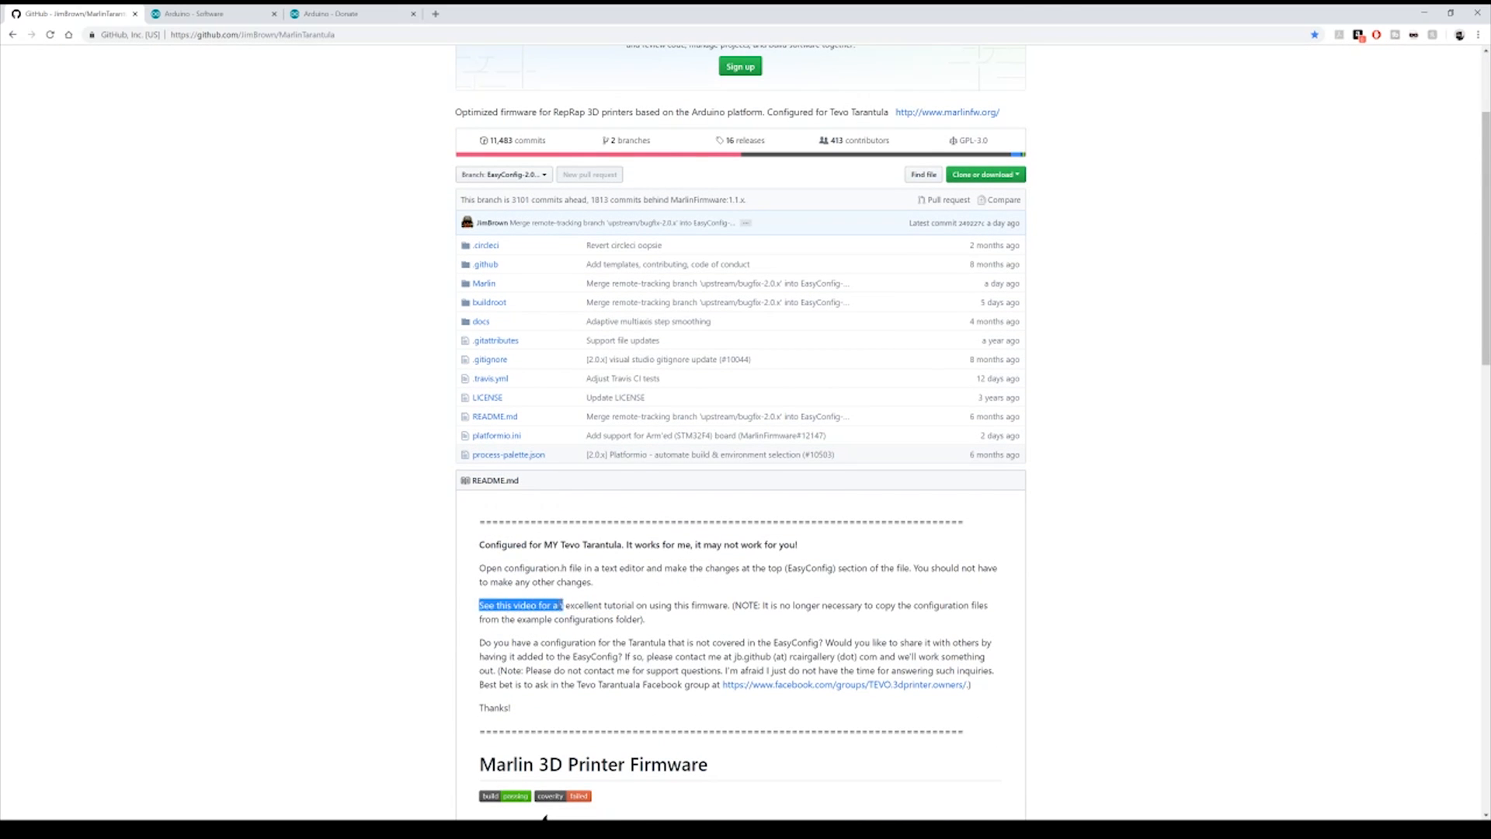
scroll("down", 3)
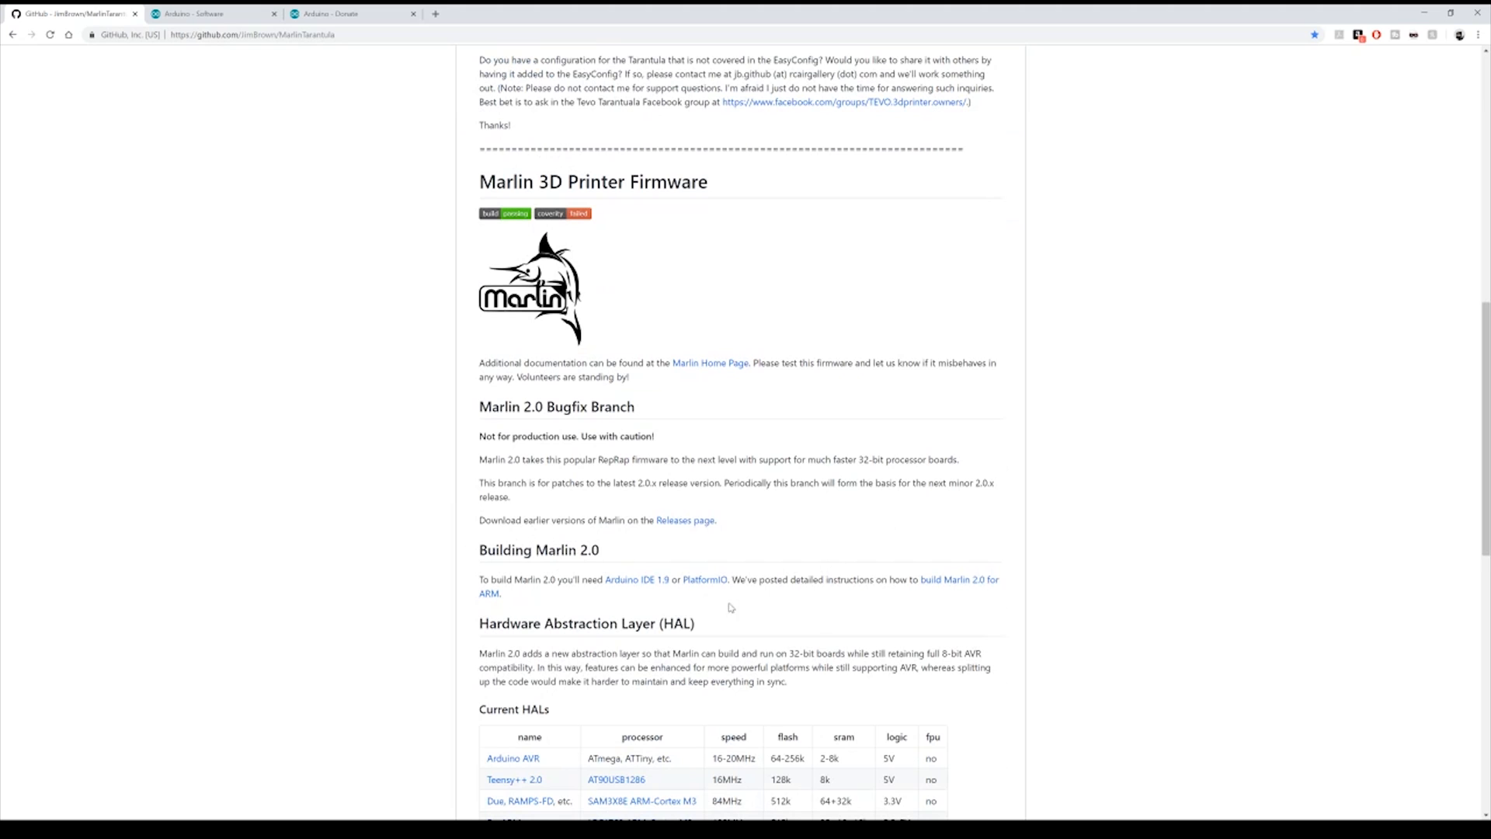
mouse_move(636, 580)
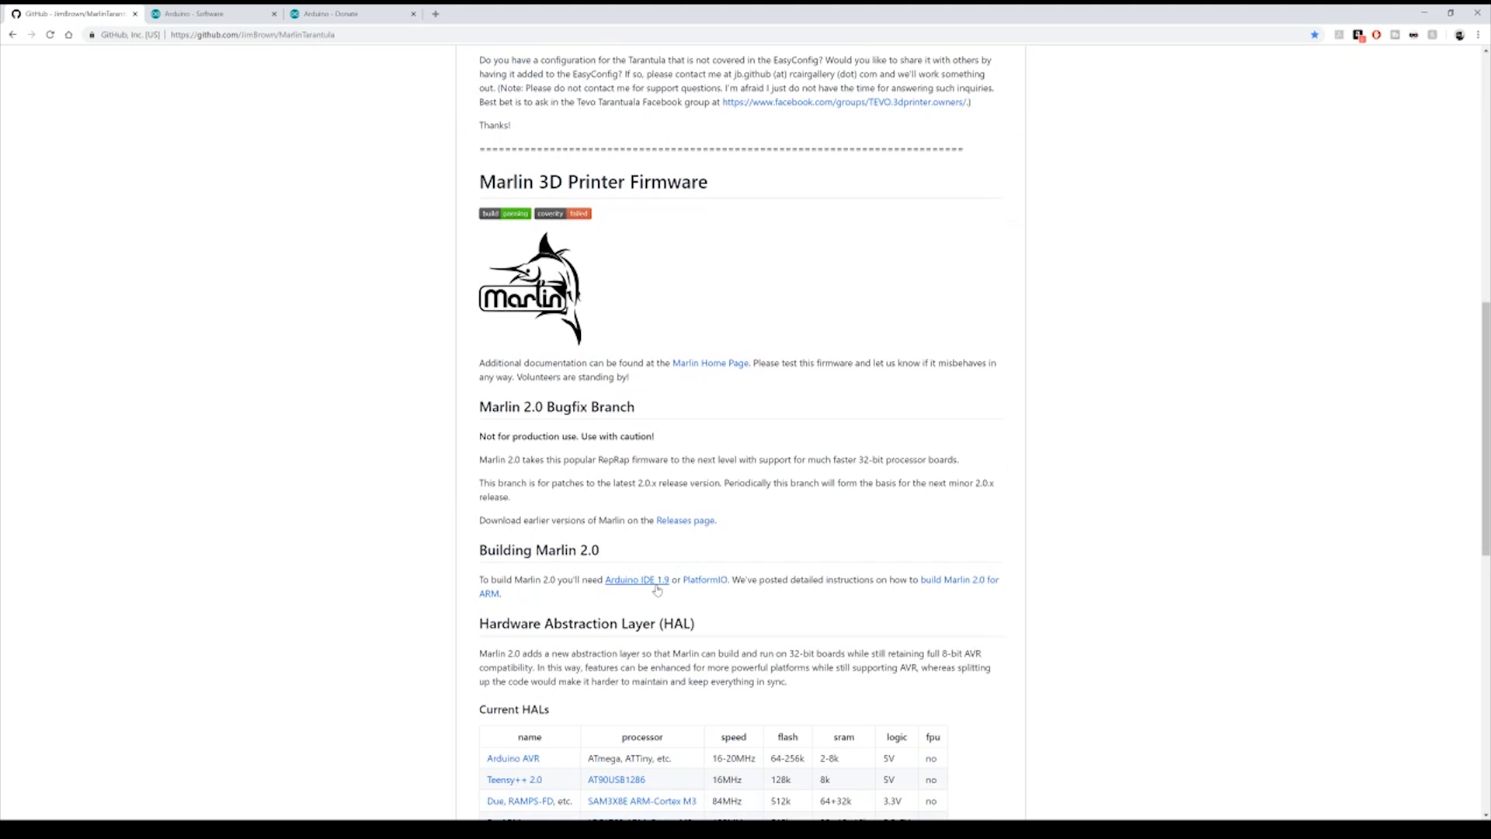
- Visit the Arduino IDE download page, choose Just Download, then return to the repository's Clone or download options
left_click(209, 13)
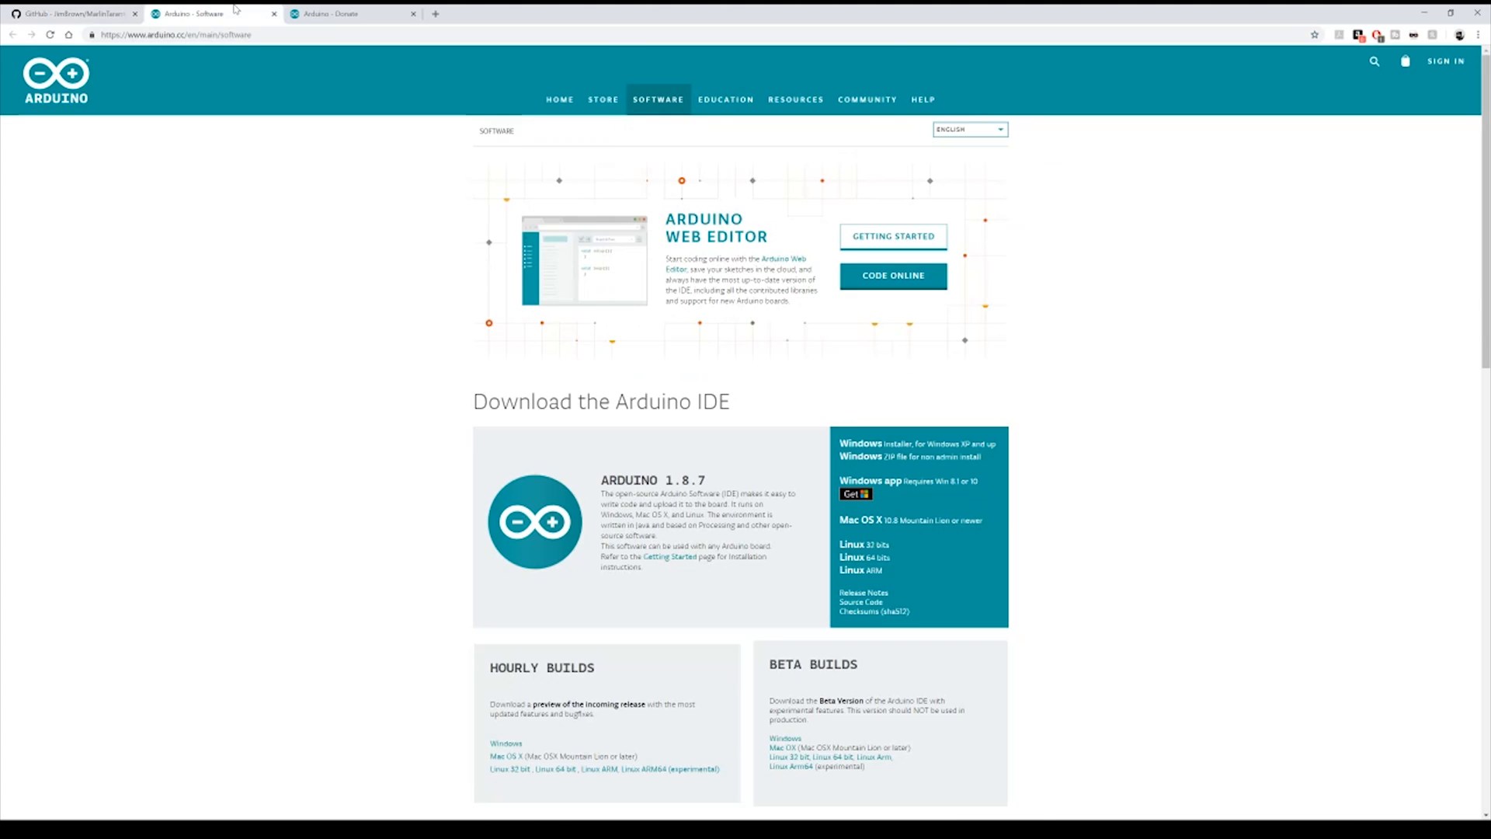
mouse_move(658, 395)
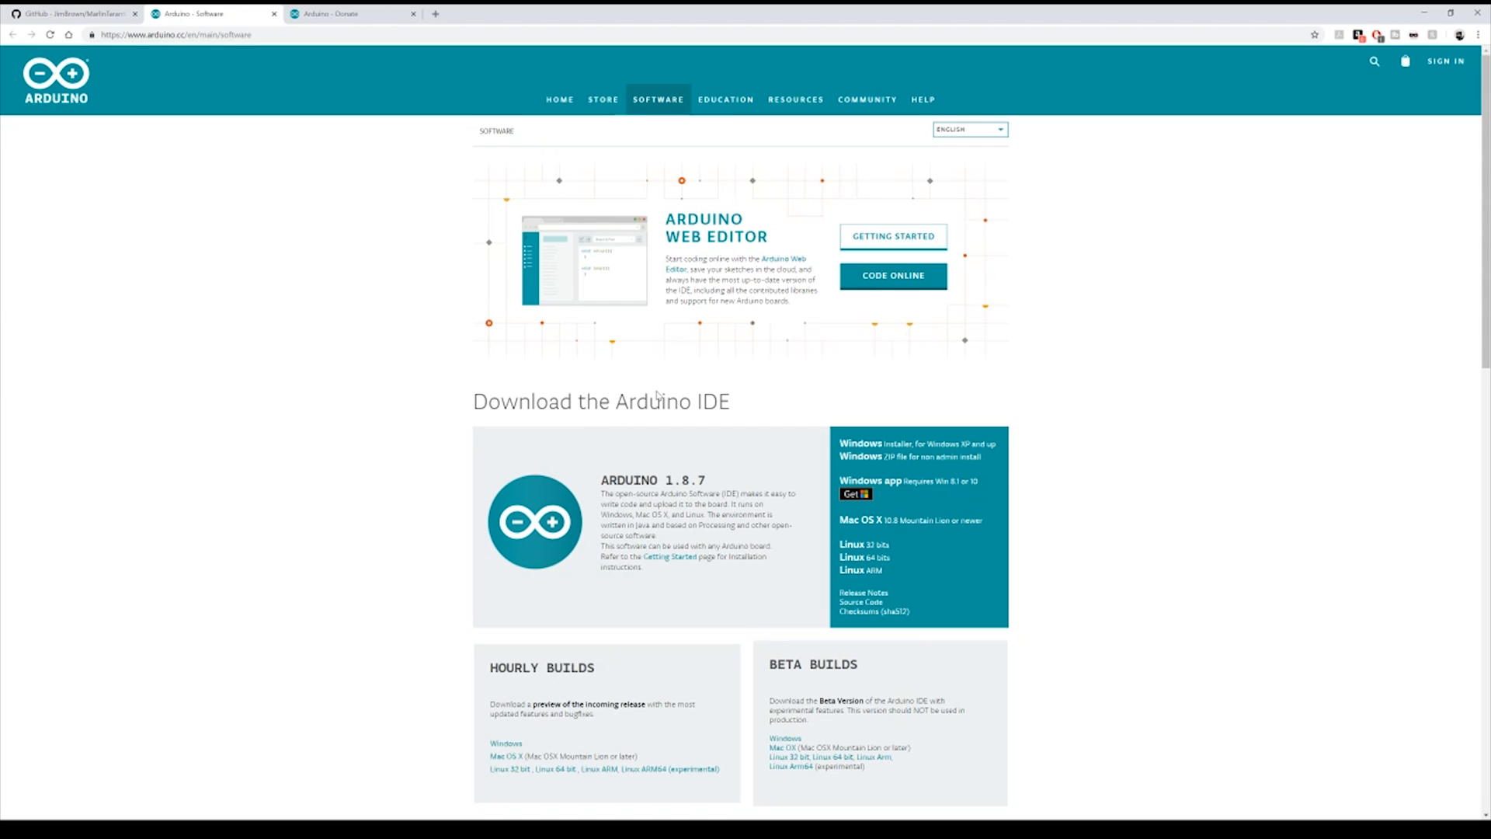
scroll("down", 3)
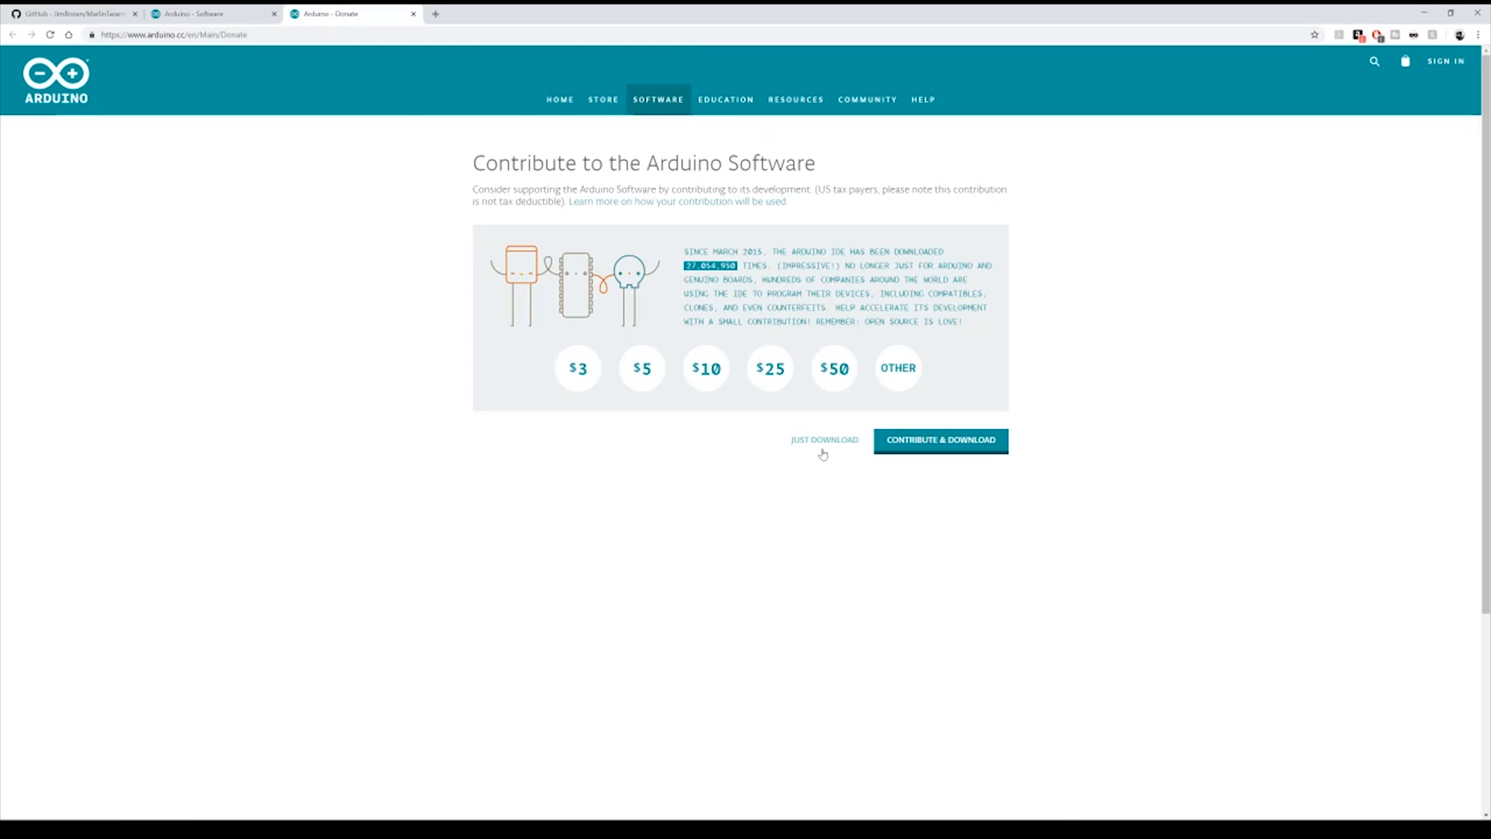
left_click(71, 13)
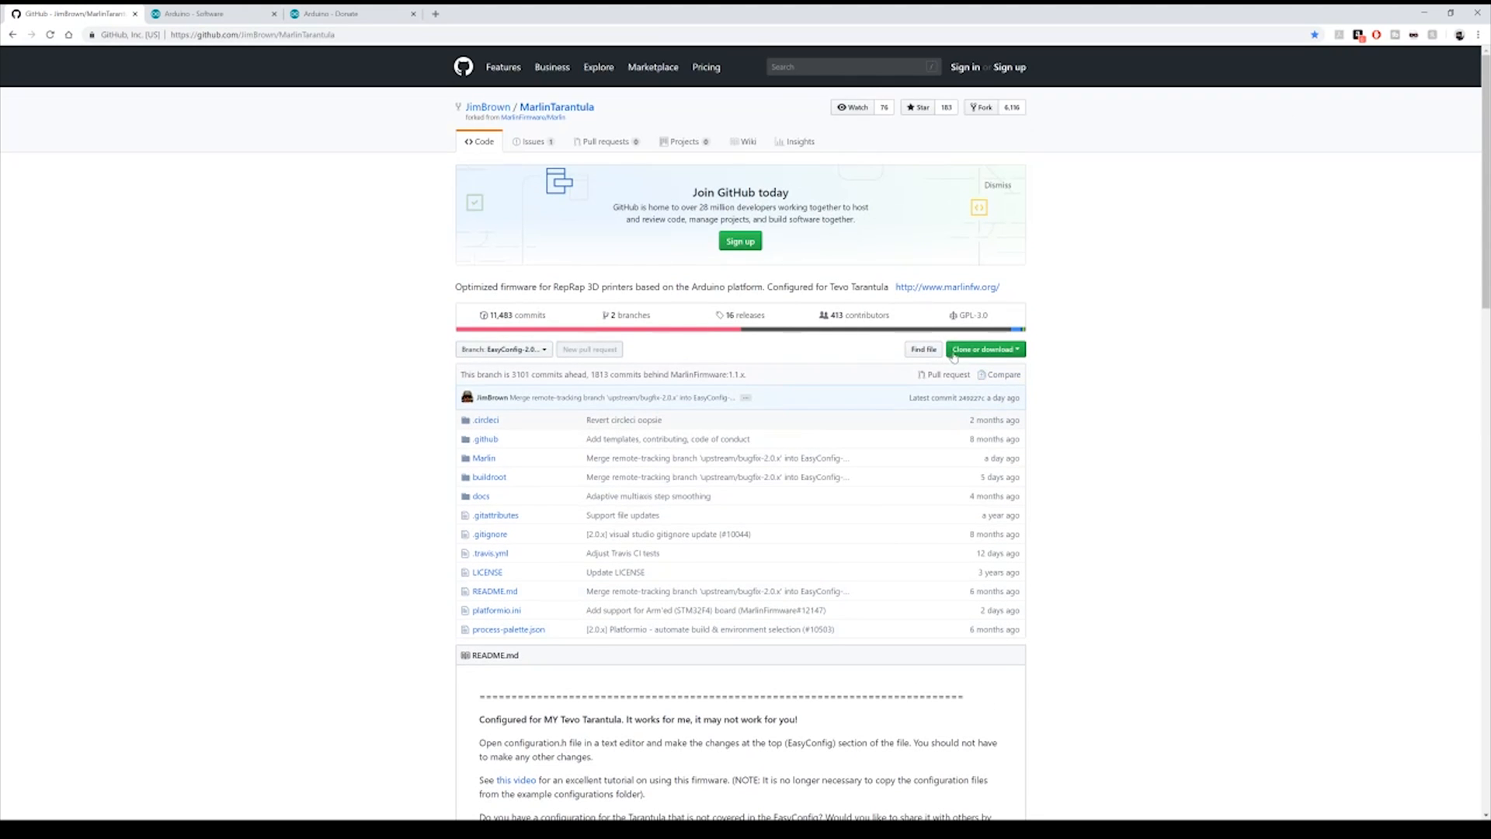
left_click(982, 349)
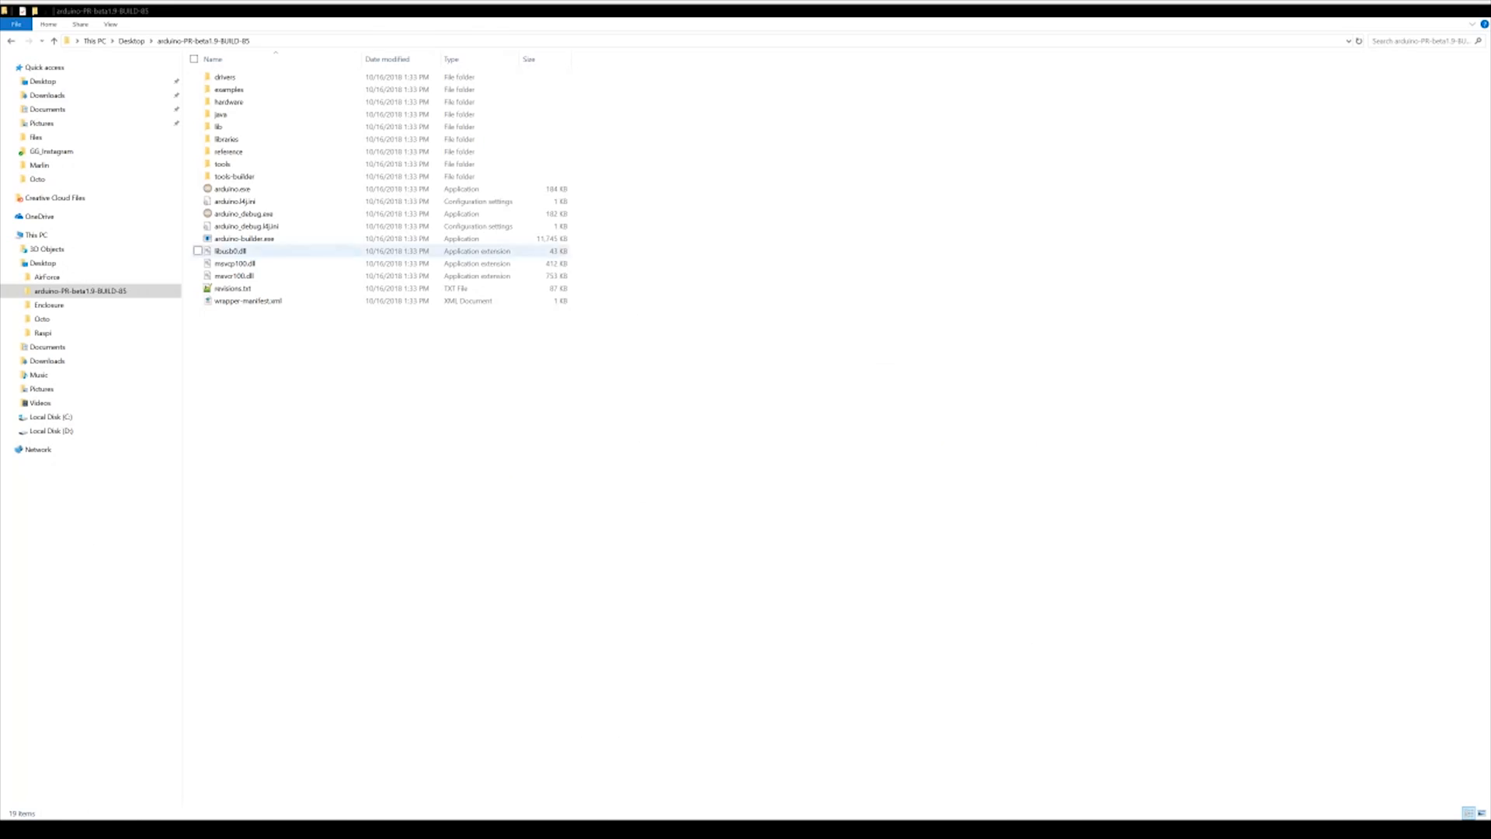
- Launch arduino.exe from the arduino-PR-beta1.9-BUILD-85 folder
left_click(233, 188)
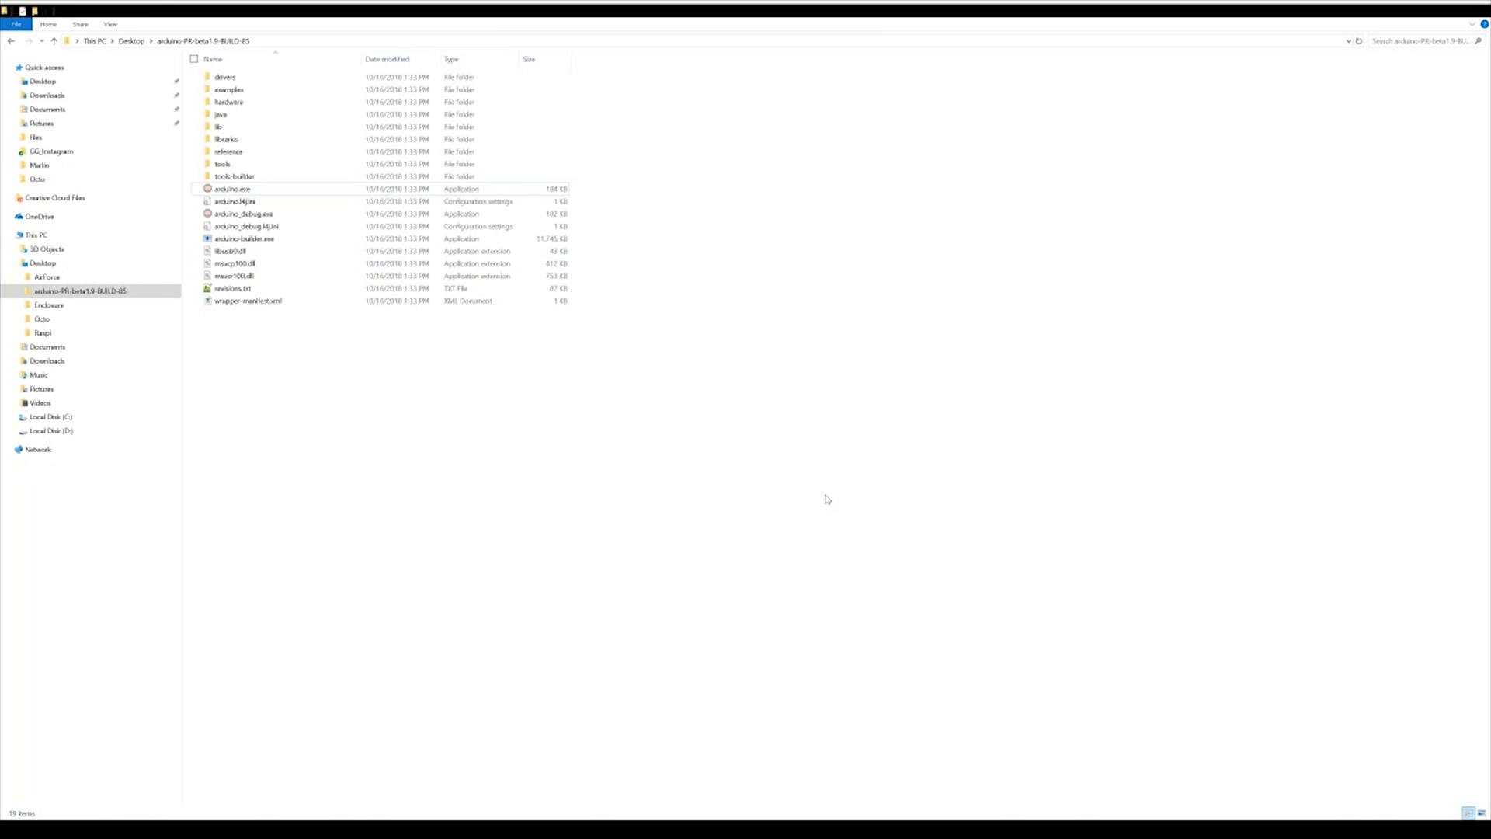
left_click(233, 188)
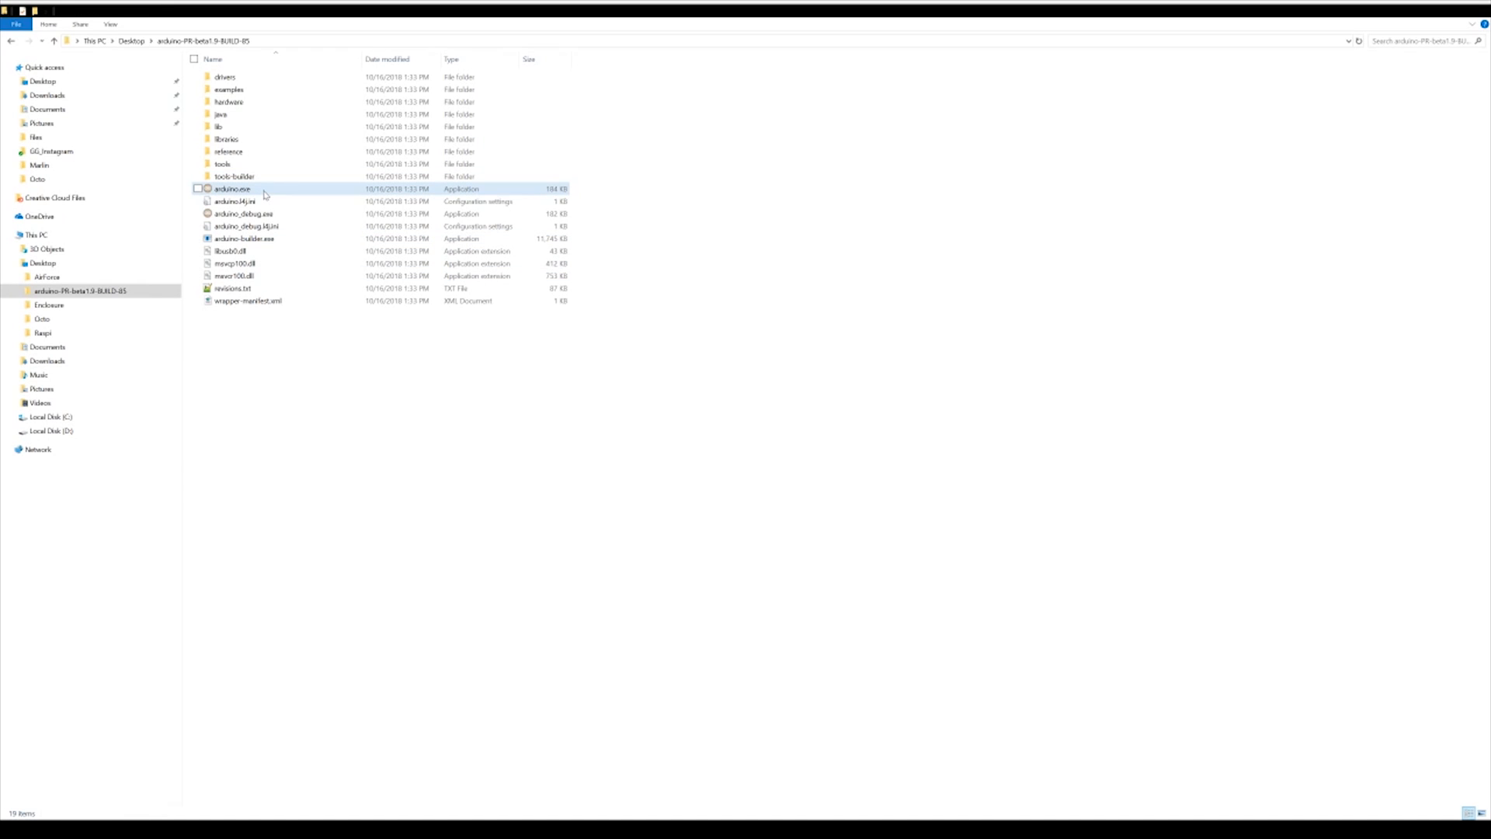
left_click(231, 250)
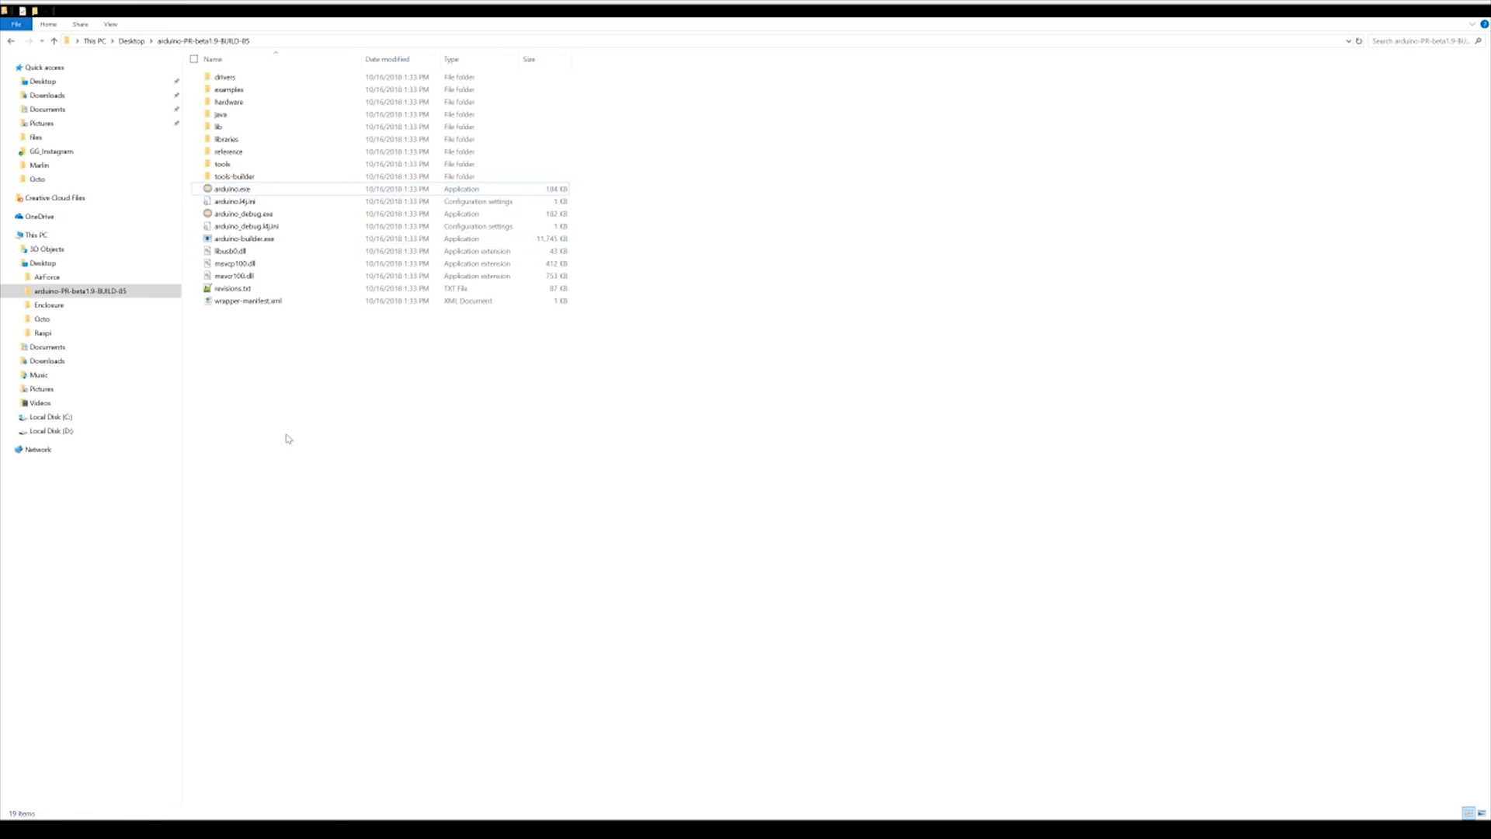
left_click(233, 187)
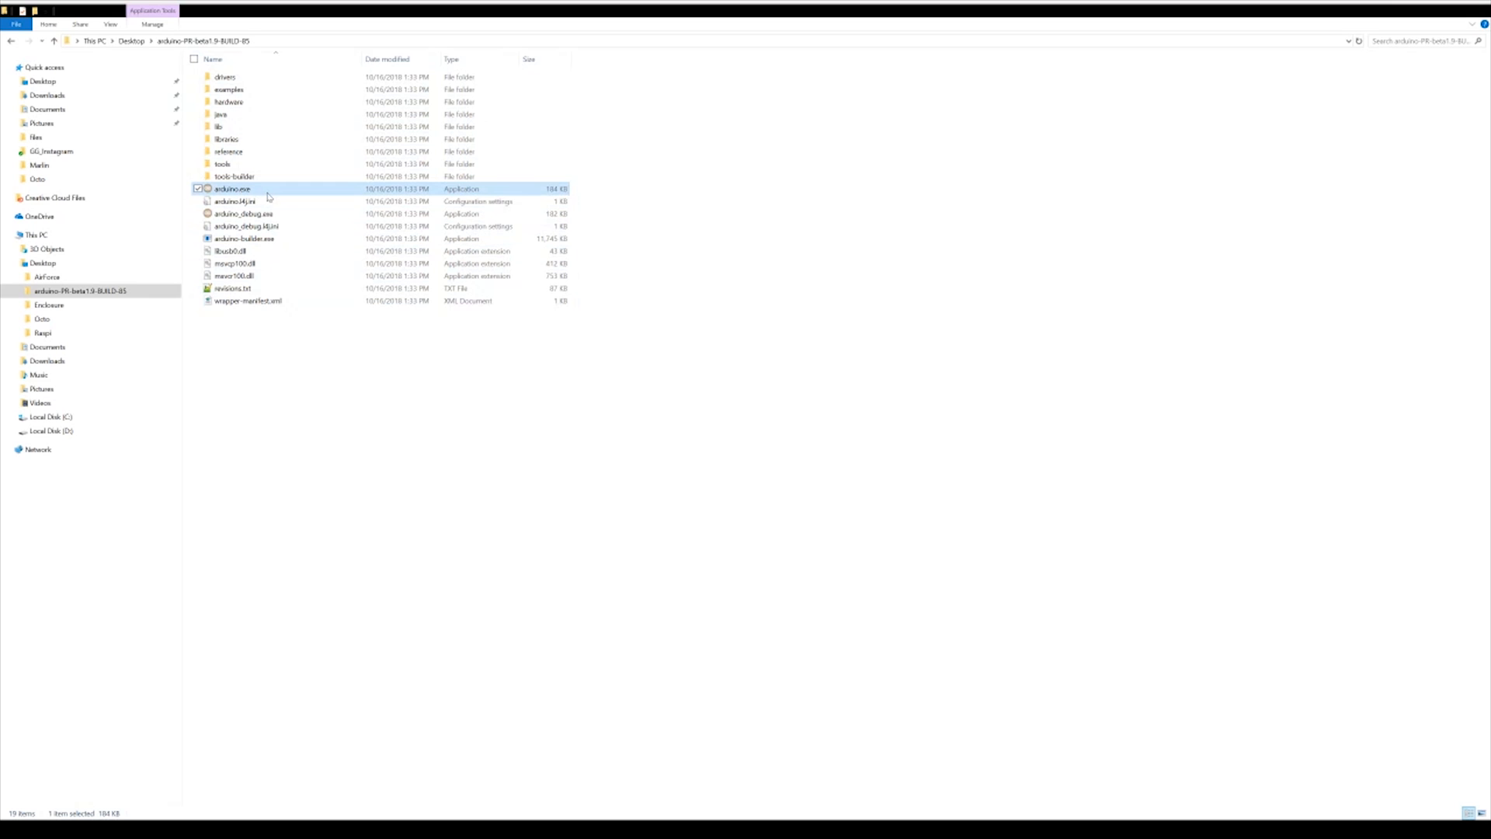
mouse_move(495, 629)
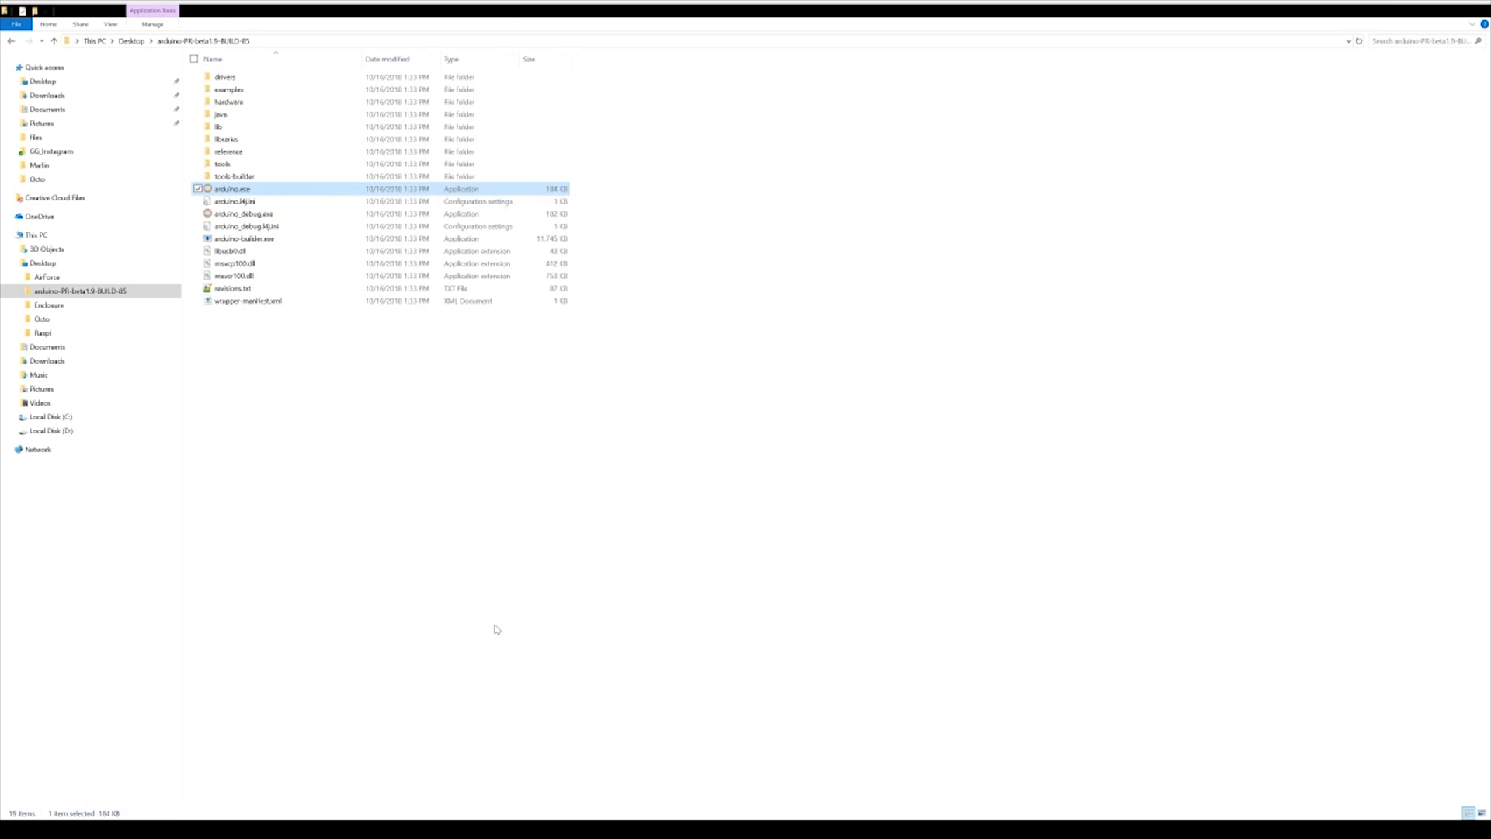
double_click(232, 188)
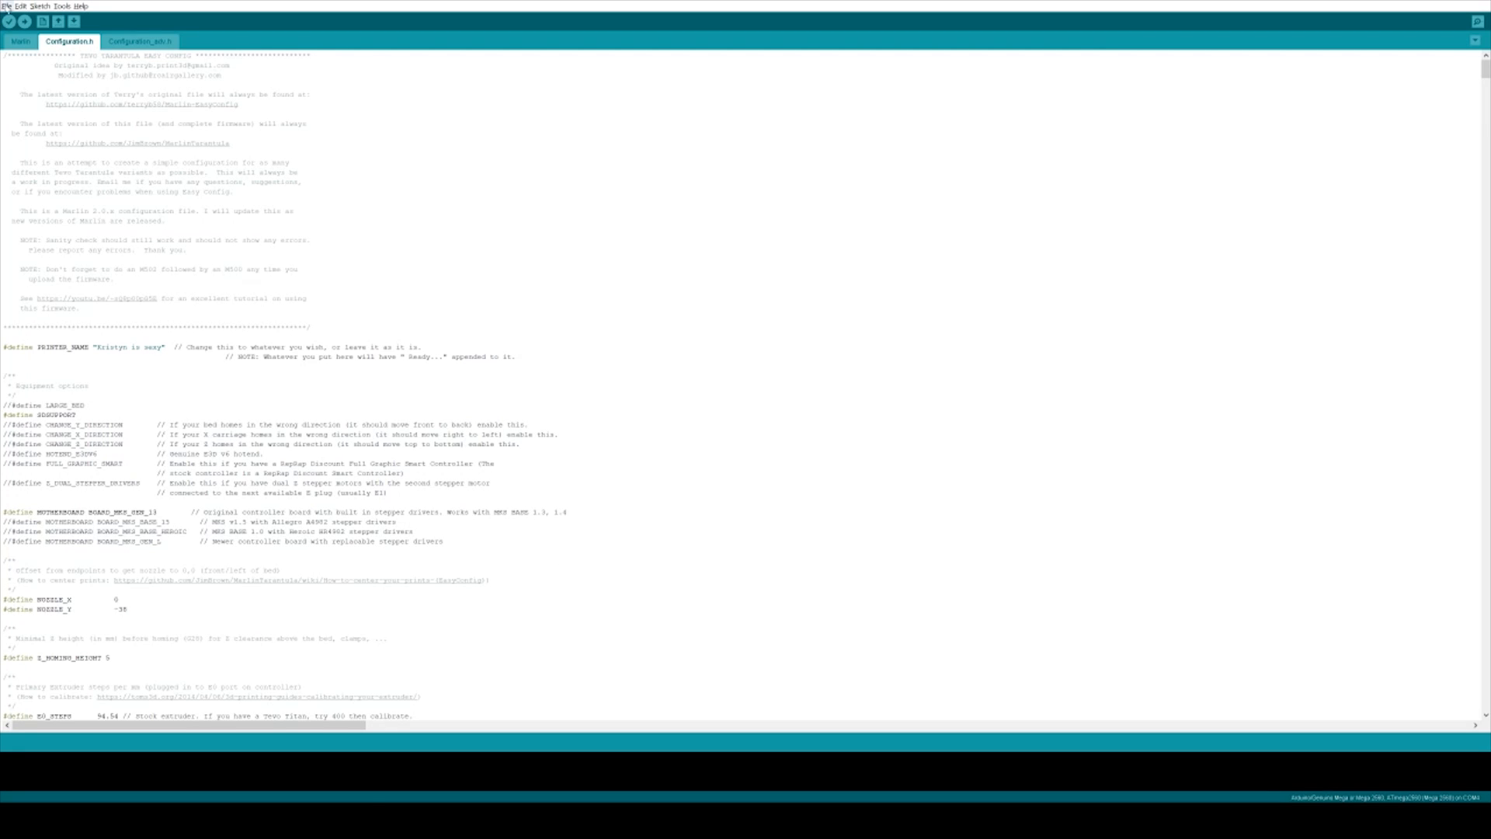
- Open the Marlin.ino sketch from the Marlin folder via File > Open
left_click(20, 41)
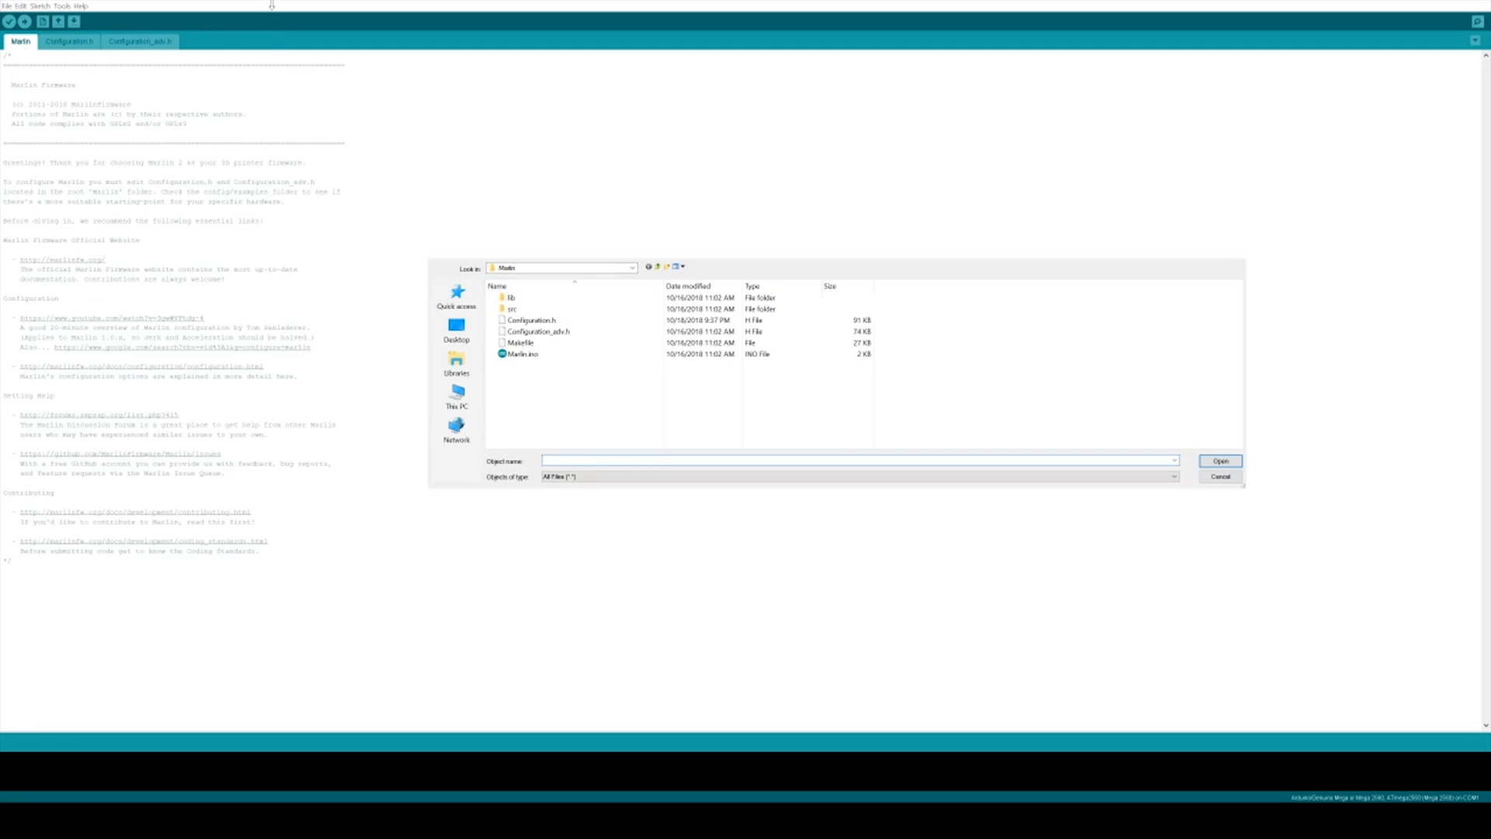
left_click(522, 354)
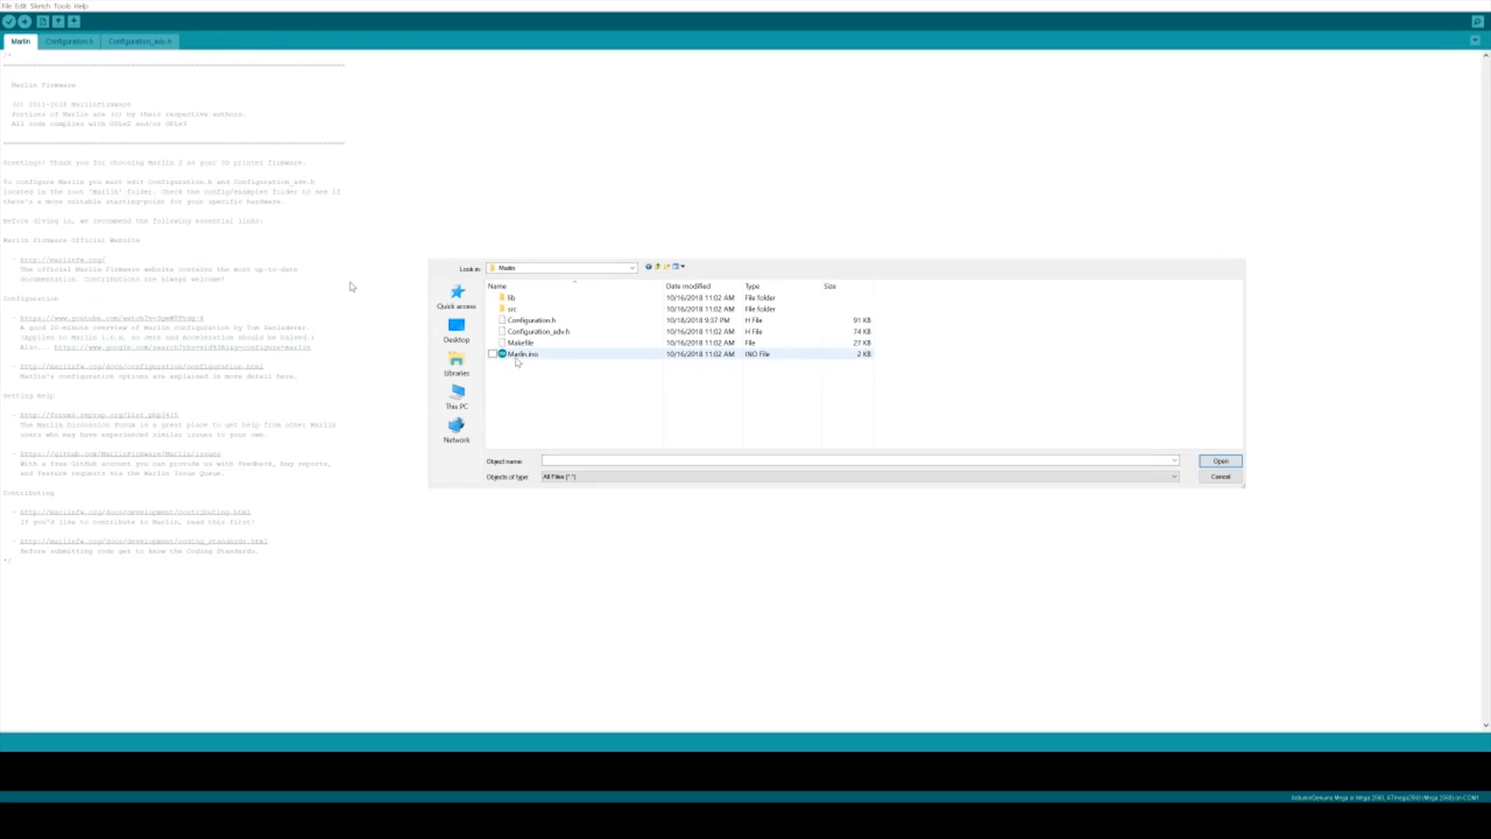
left_click(1220, 461)
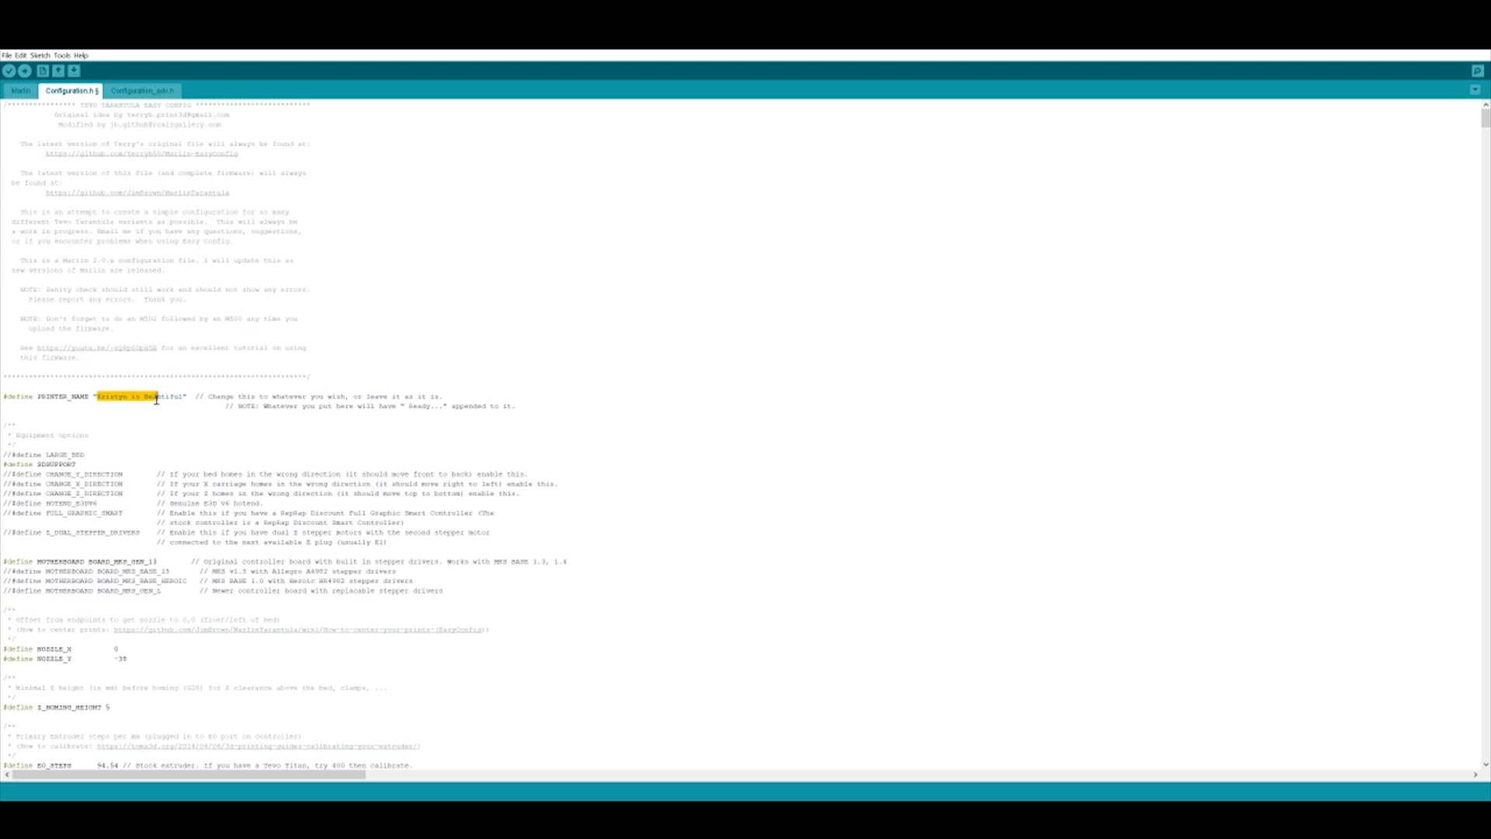
- Comment out the #define LARGE_BED line with // in Configuration.h
left_click(377, 444)
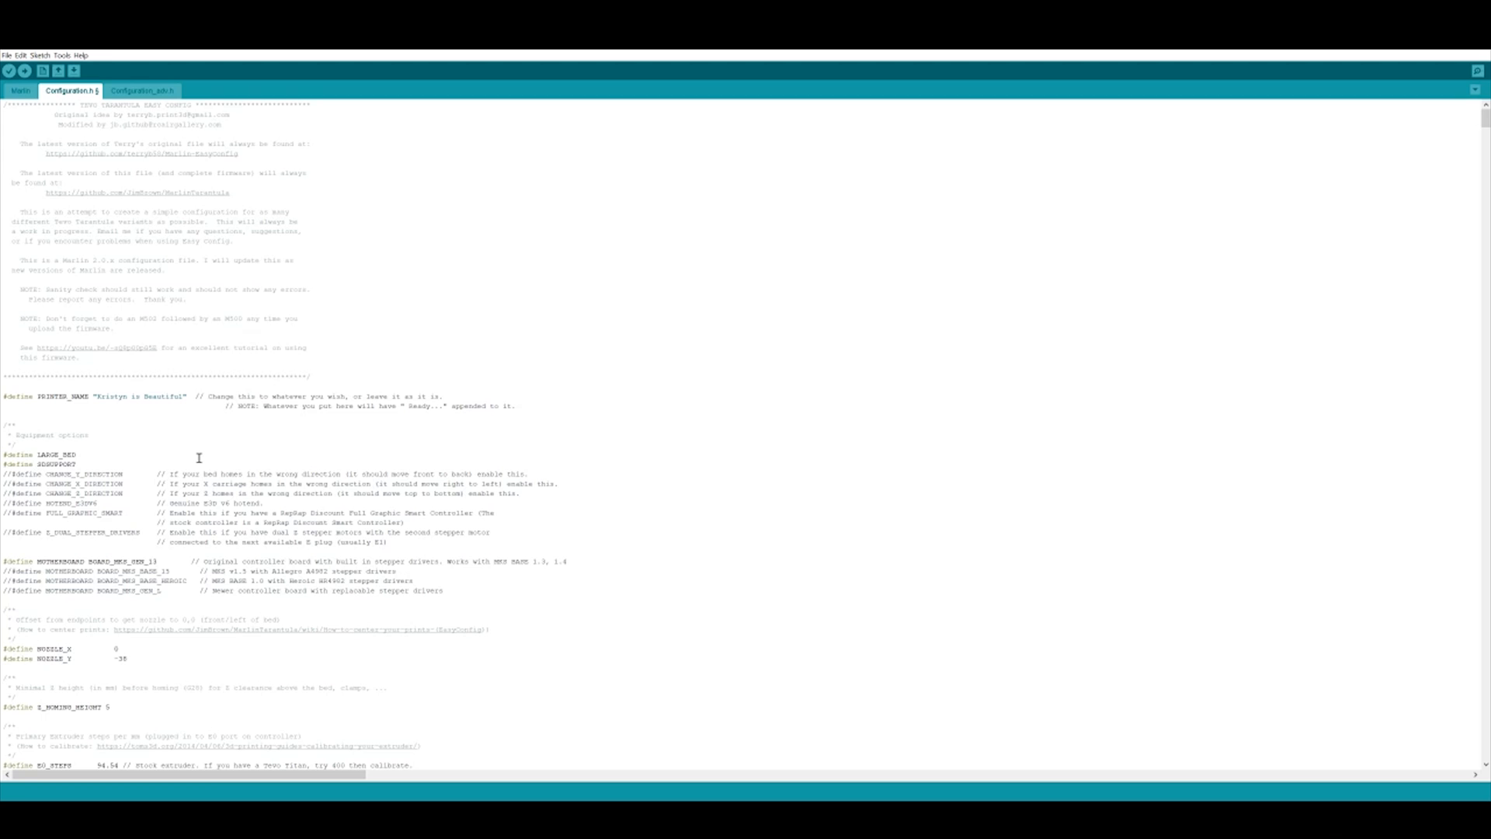
type("//")
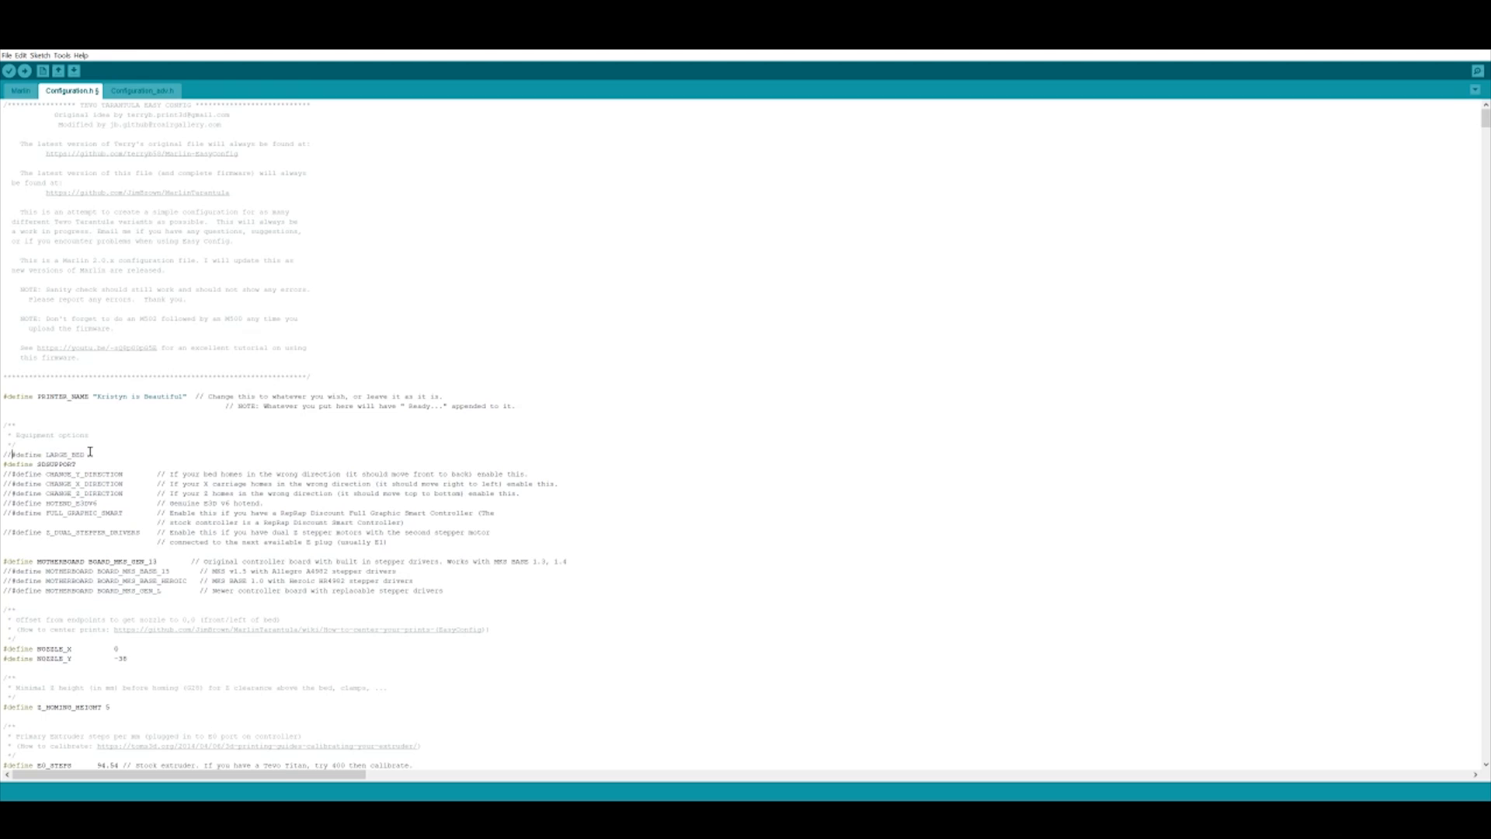
double_click(55, 465)
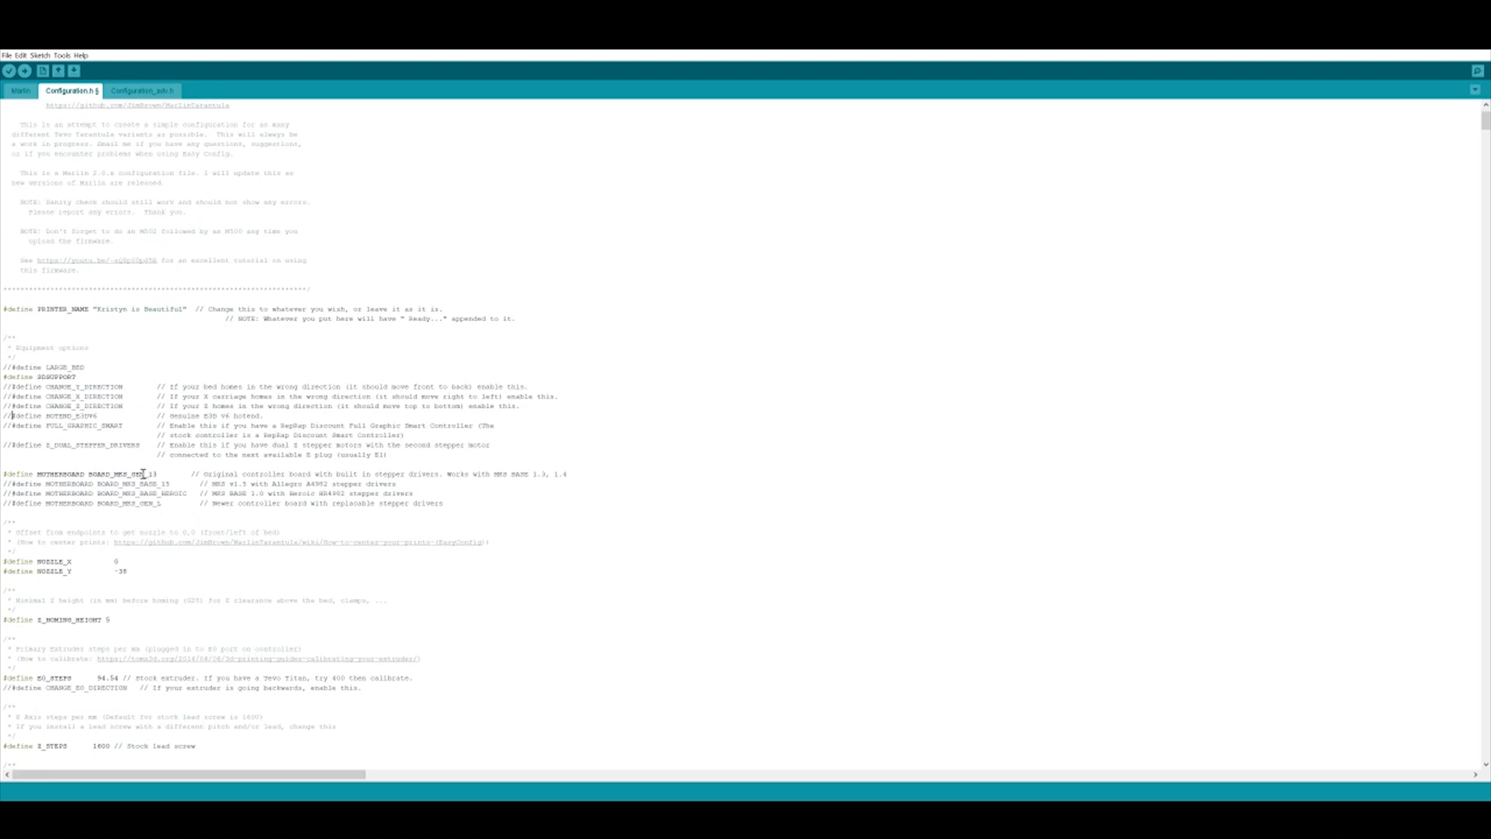
mouse_move(181, 476)
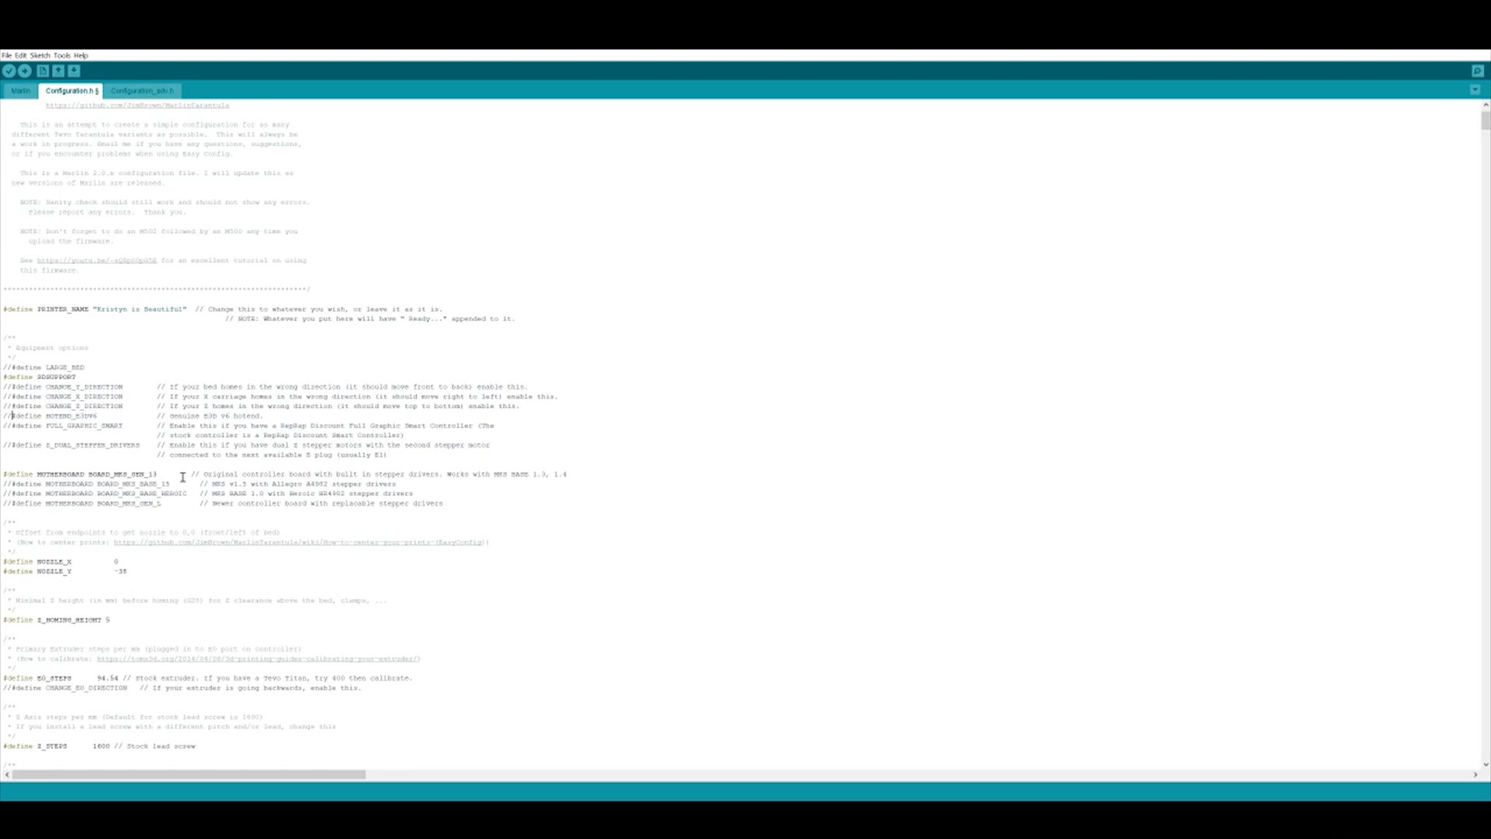
scroll("down", 3)
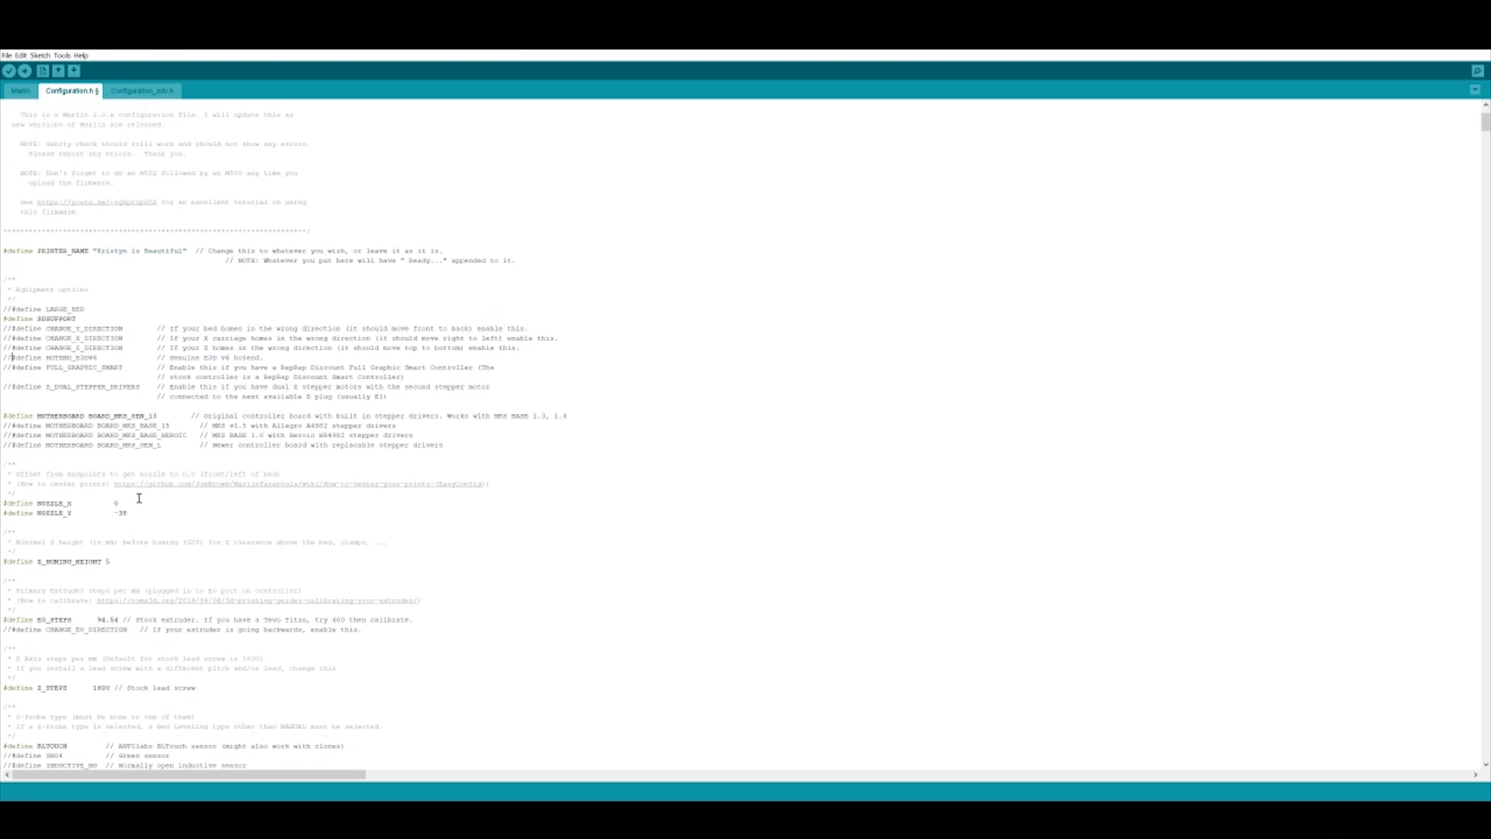
mouse_move(149, 487)
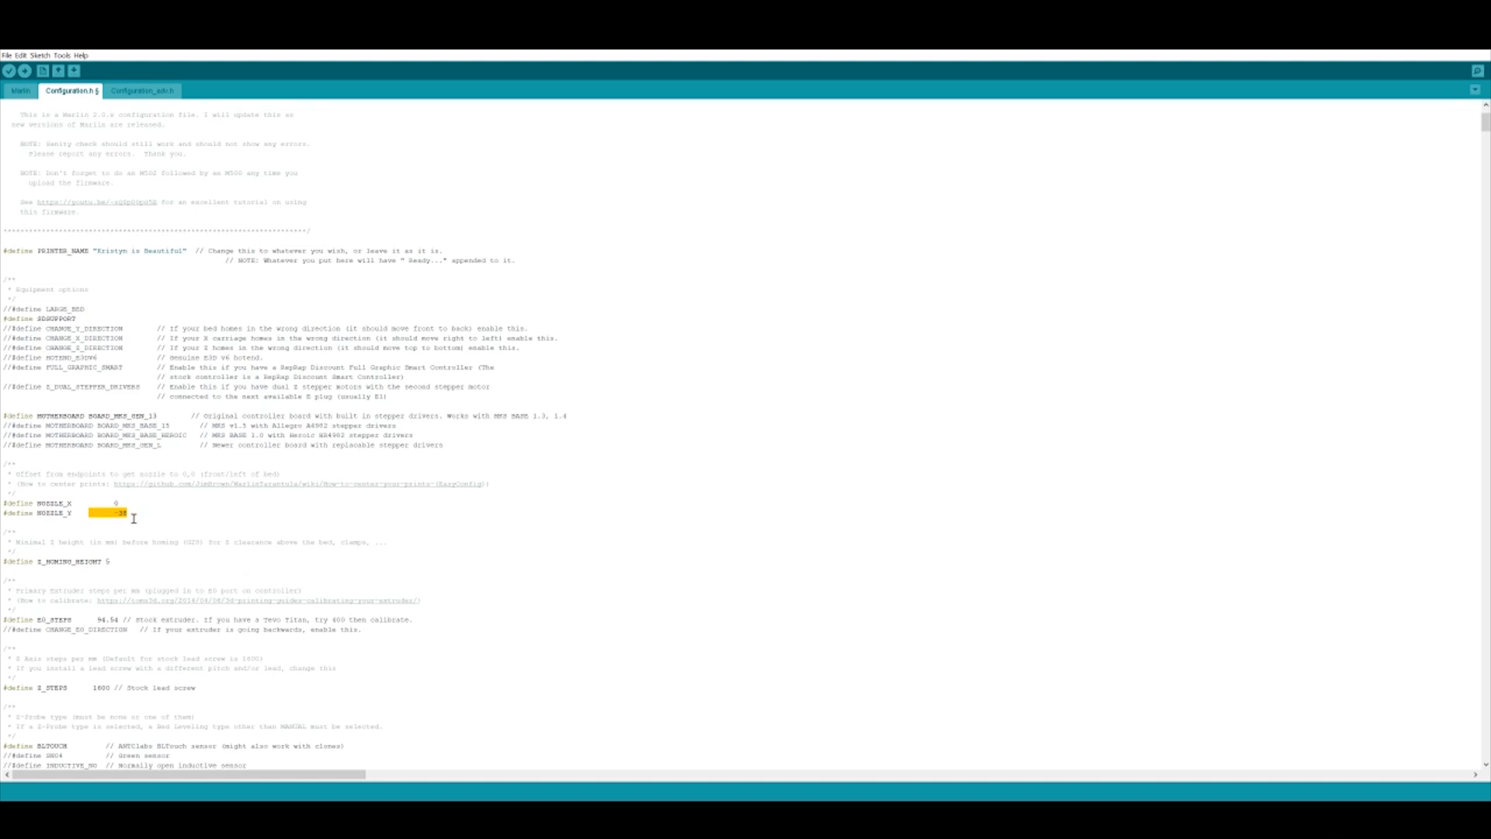
mouse_move(164, 542)
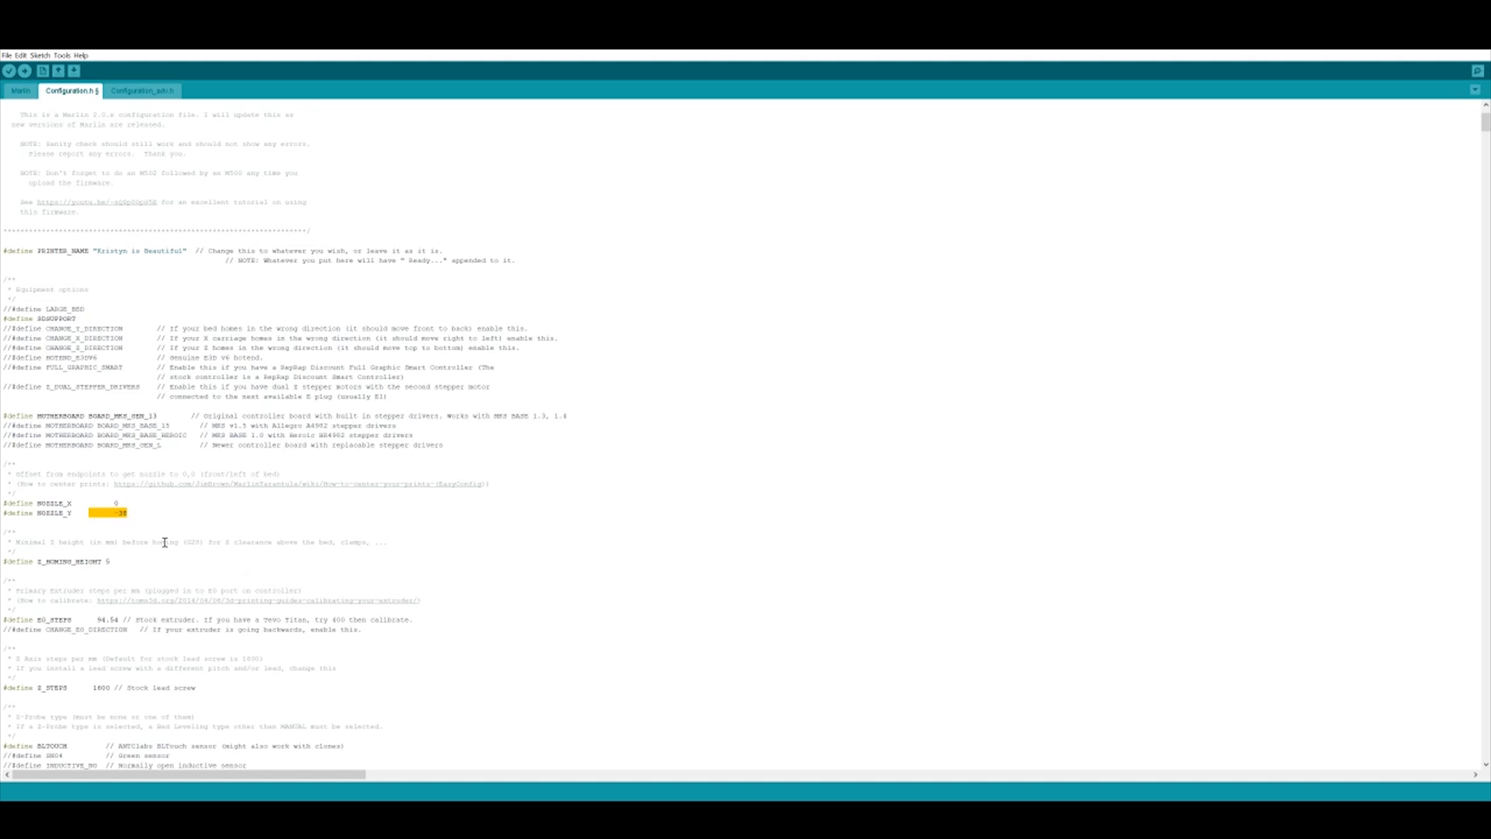
scroll("down", 3)
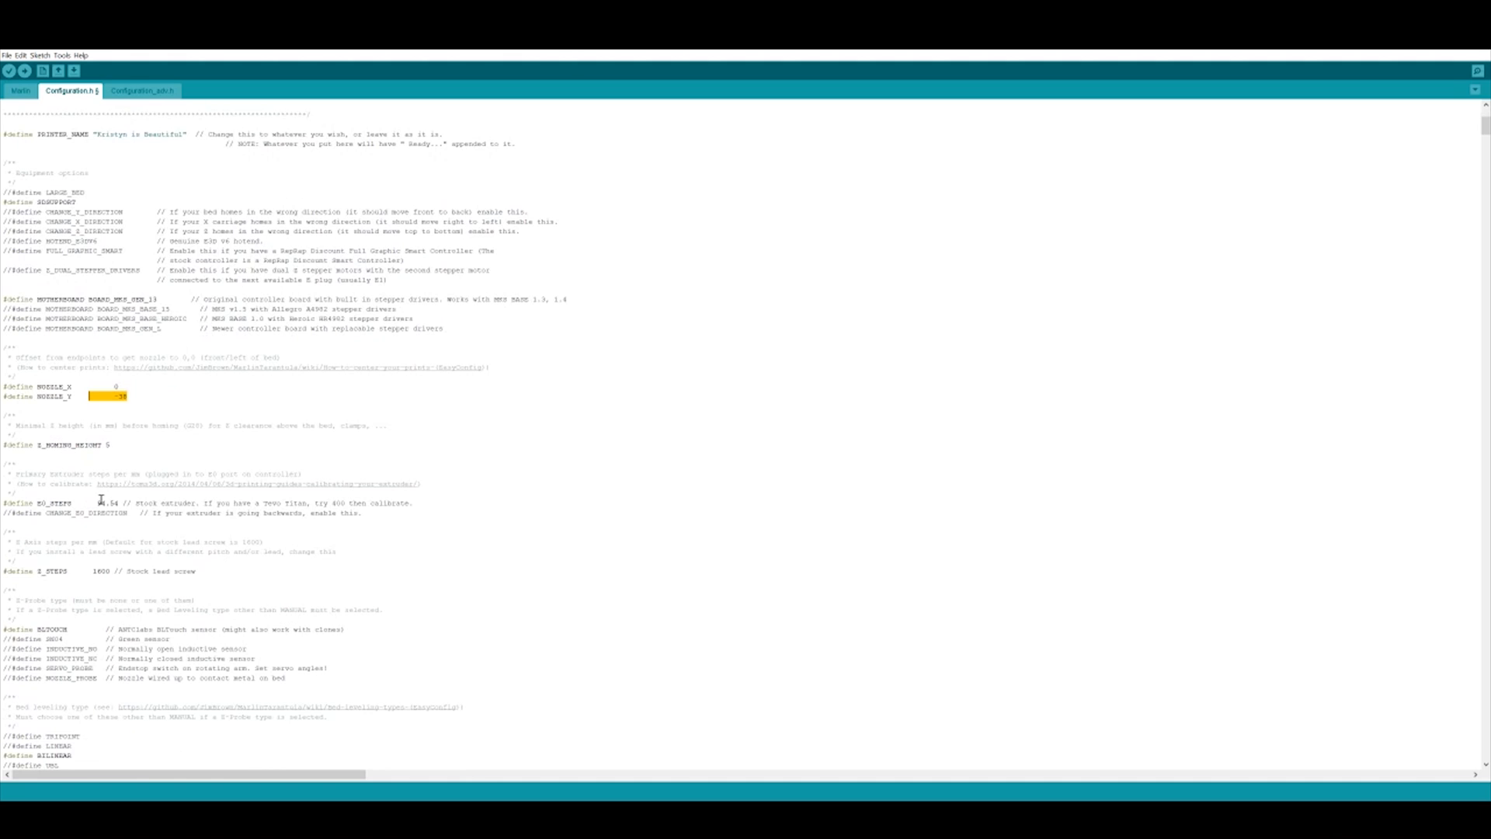
mouse_move(100, 503)
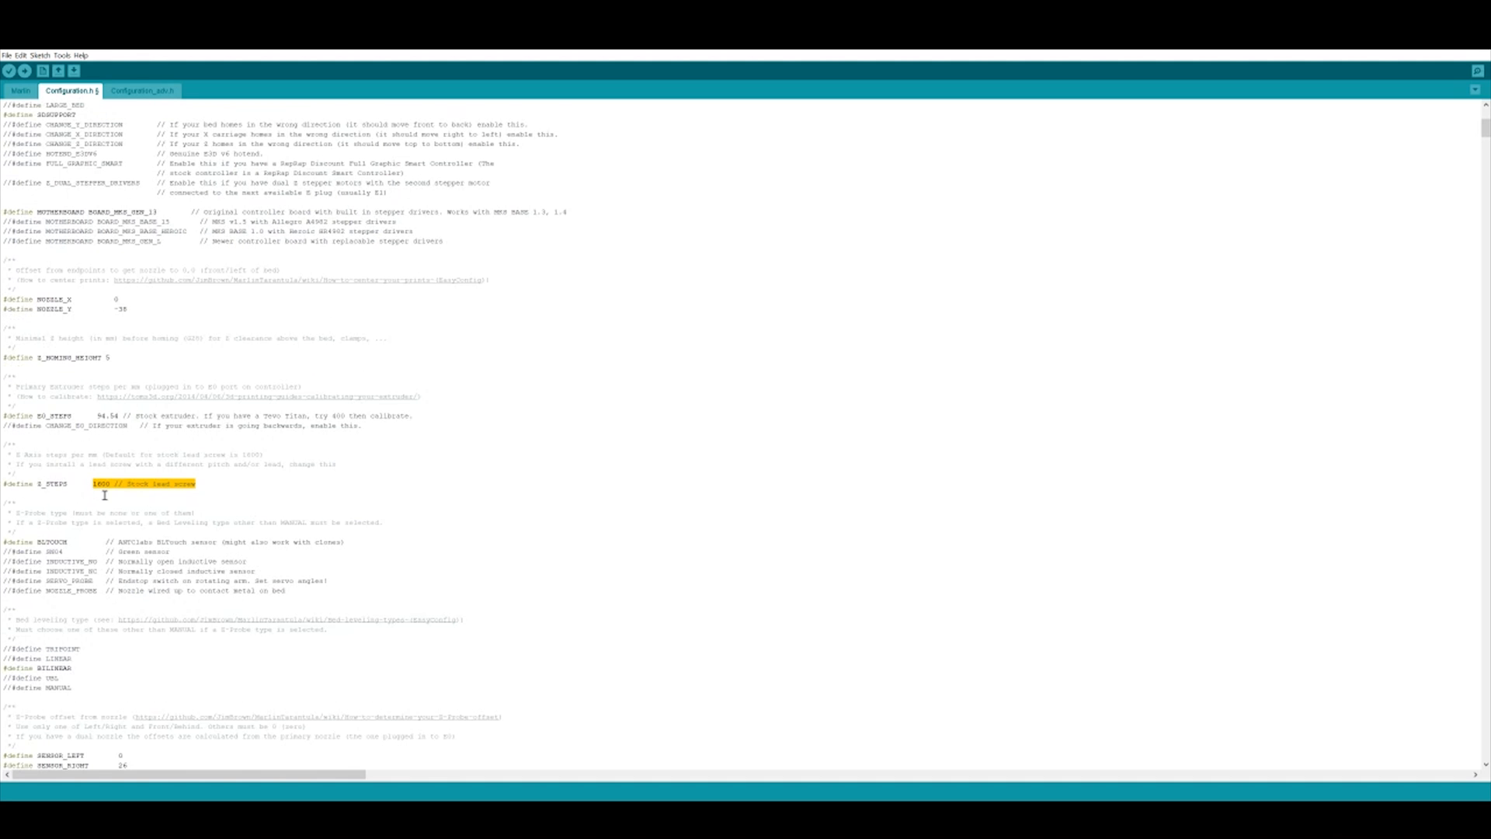
scroll("down", 3)
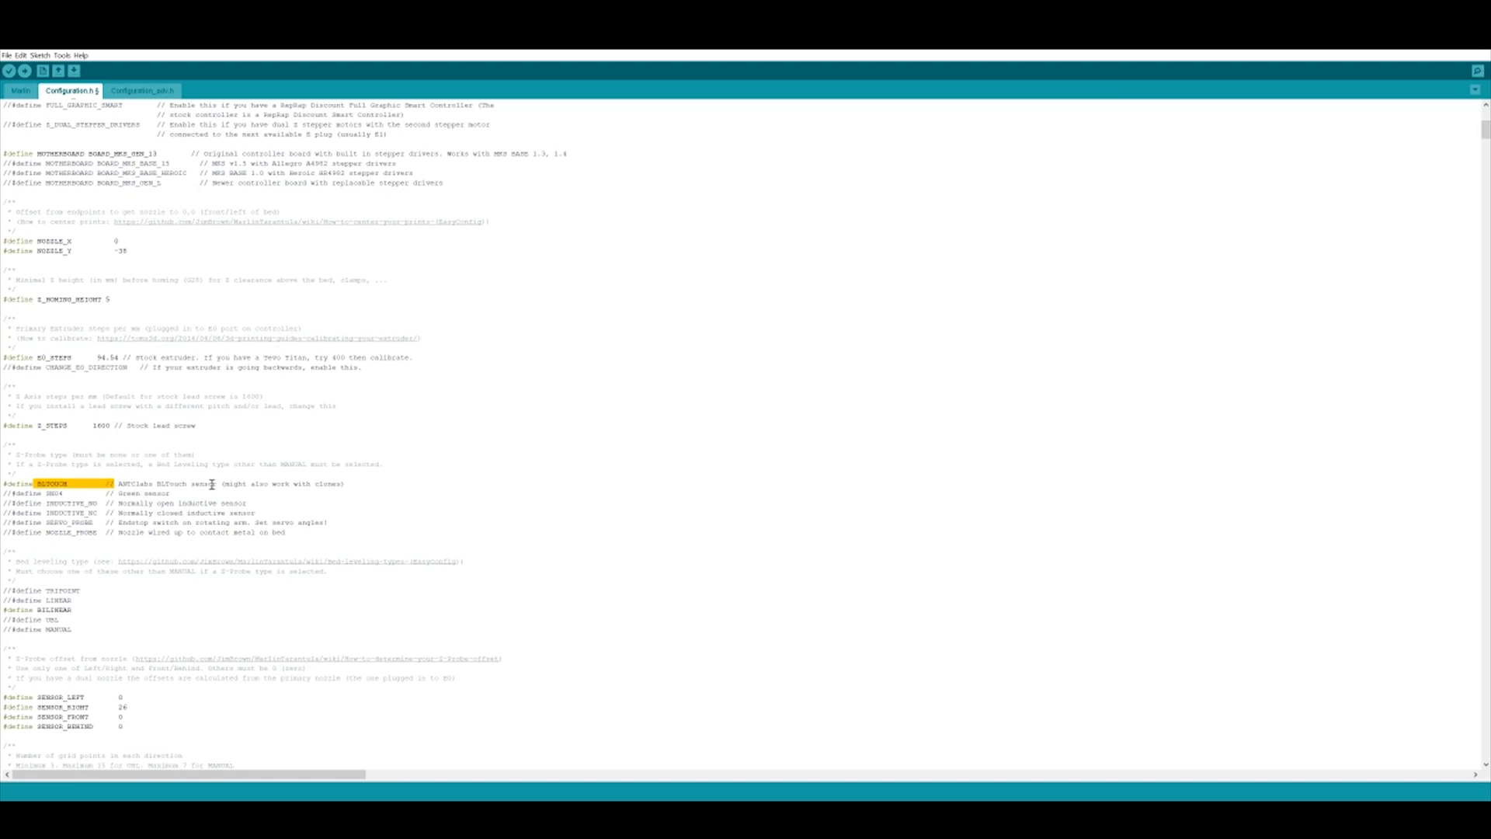
mouse_move(212, 483)
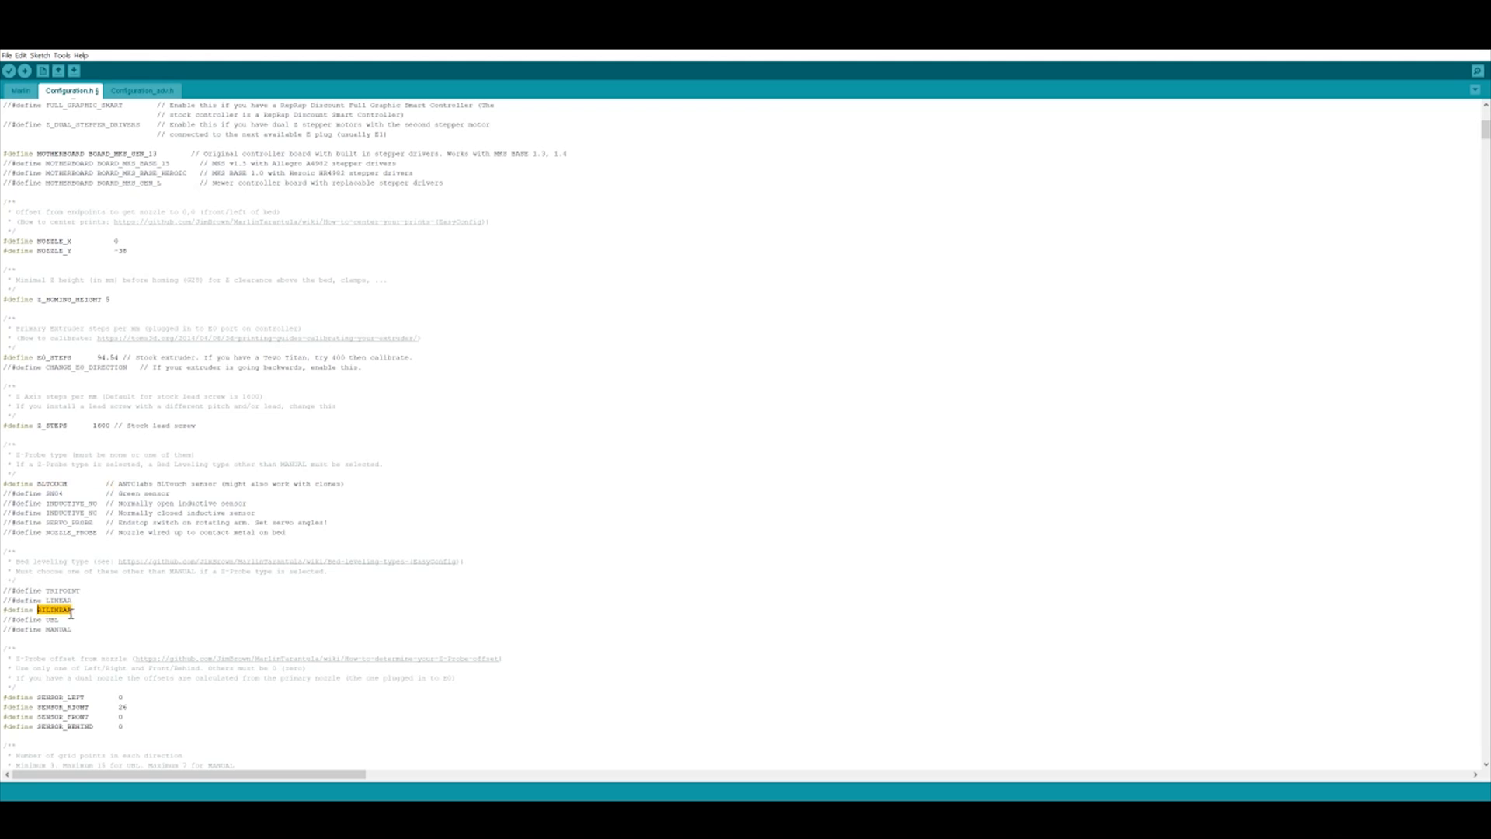
scroll("down", 3)
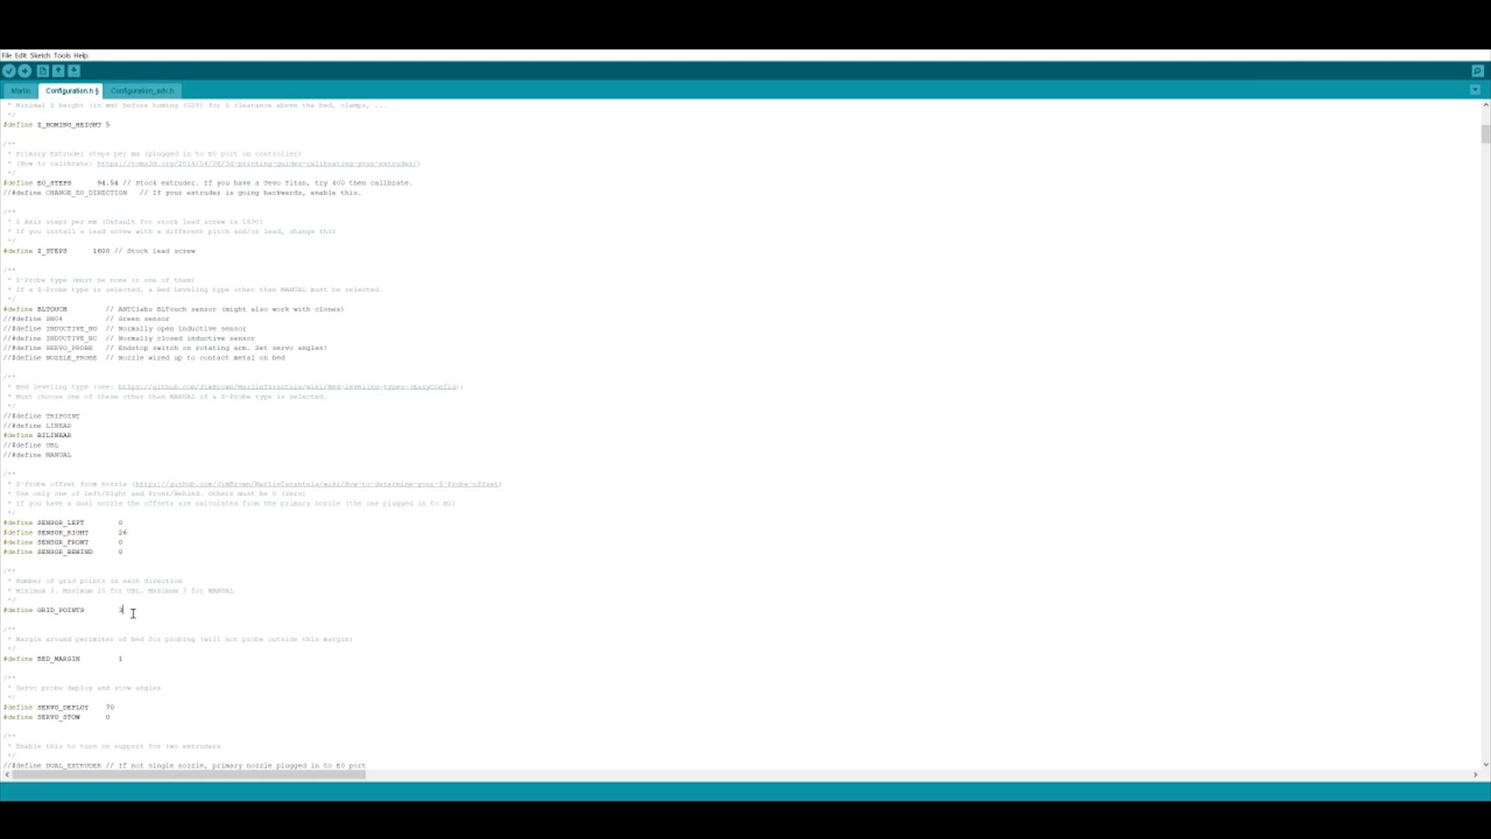
double_click(120, 610)
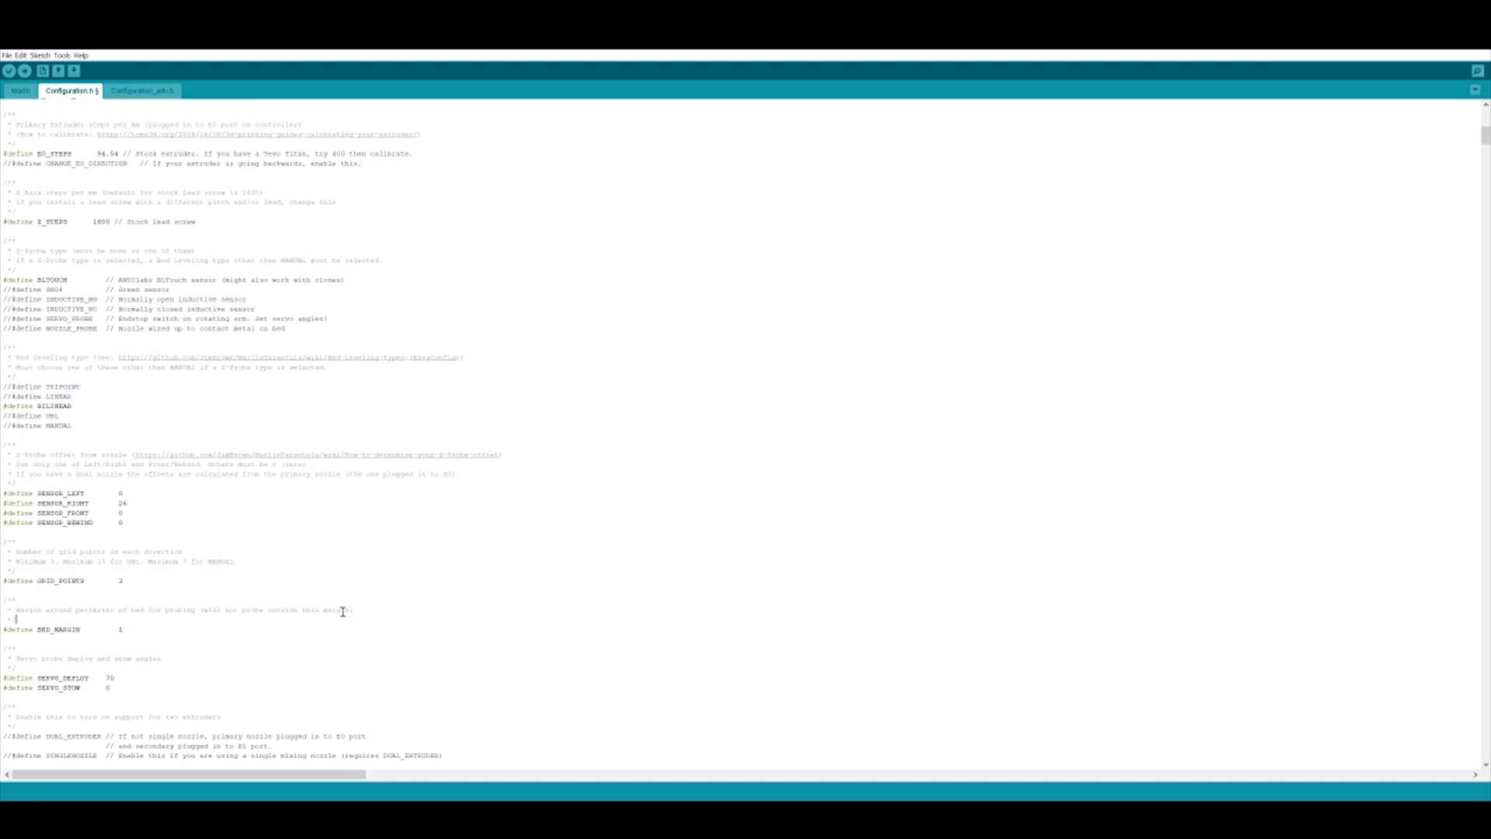
mouse_move(102, 622)
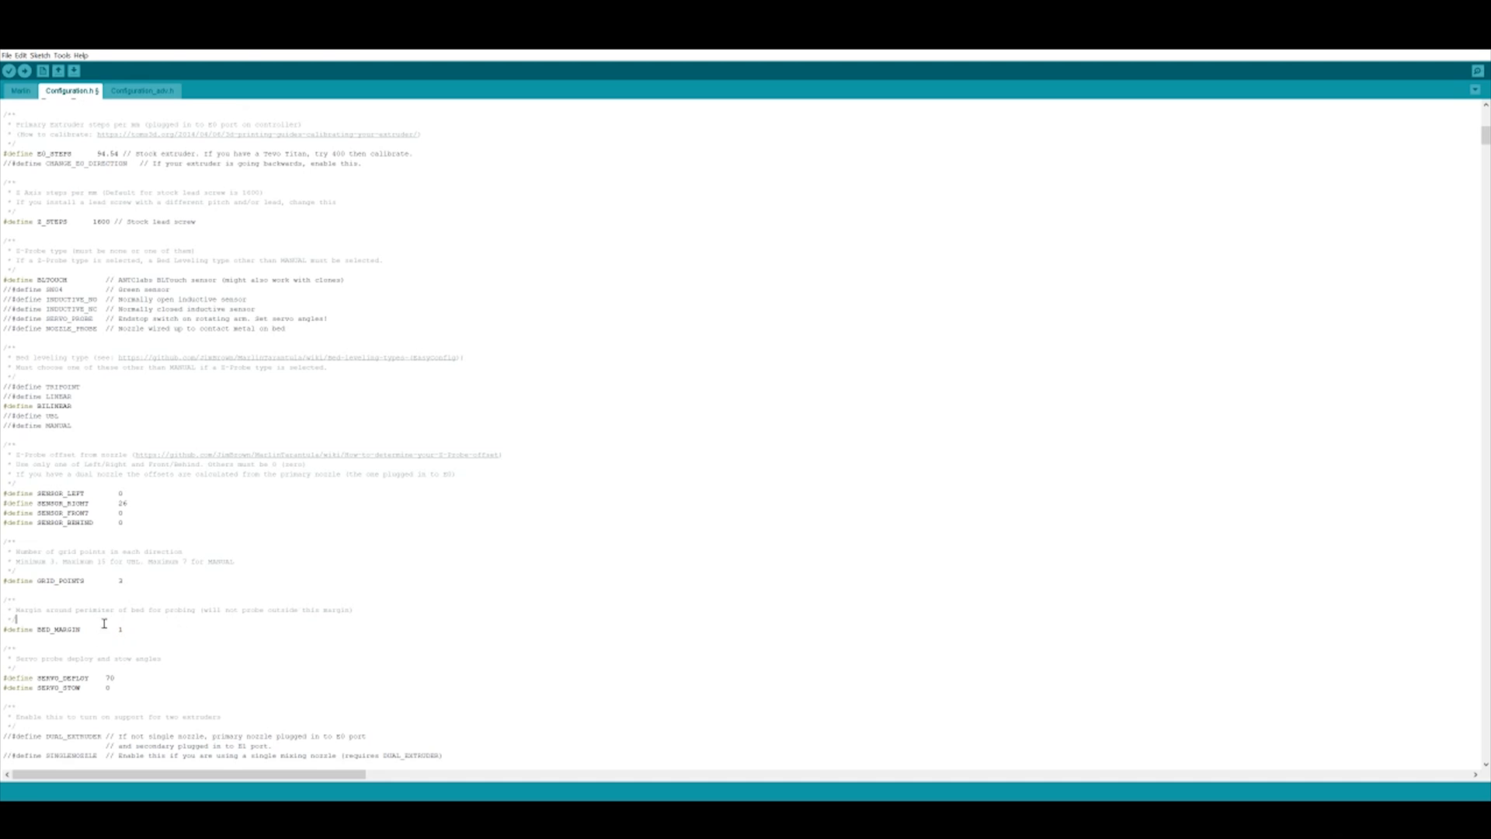
double_click(76, 687)
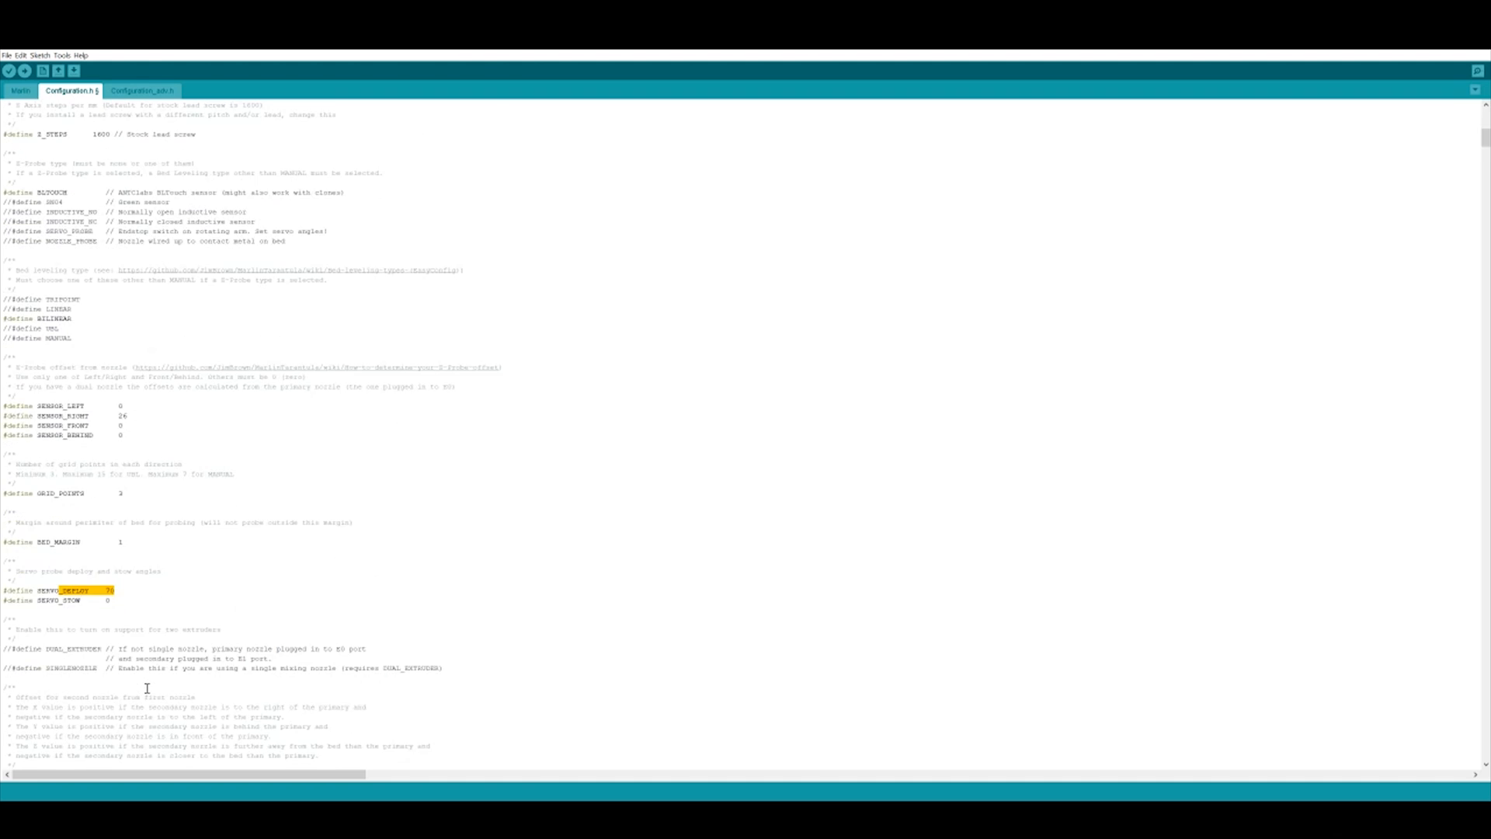
scroll("down", 3)
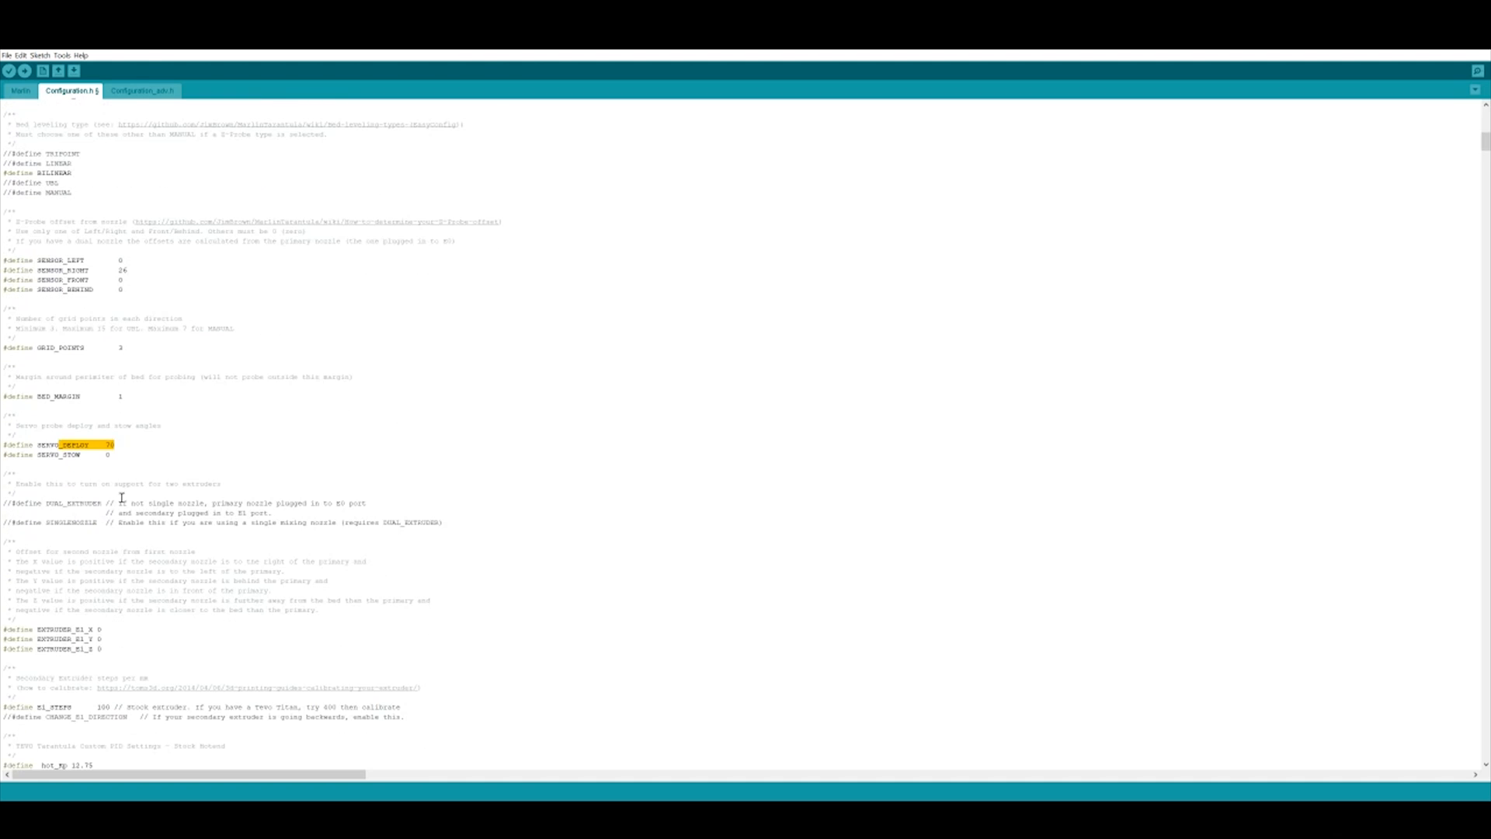
scroll("down", 3)
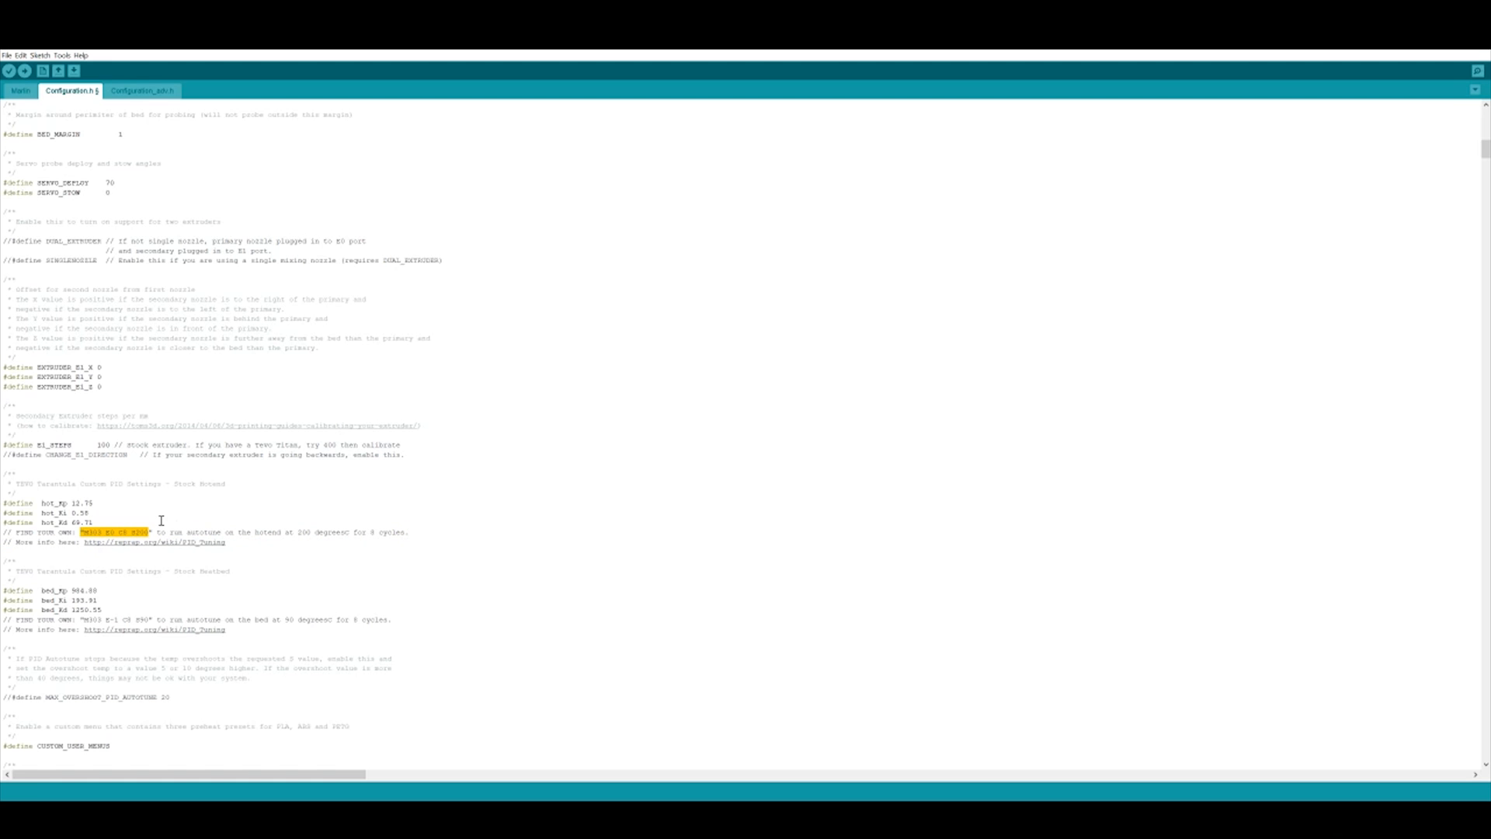
scroll("down", 3)
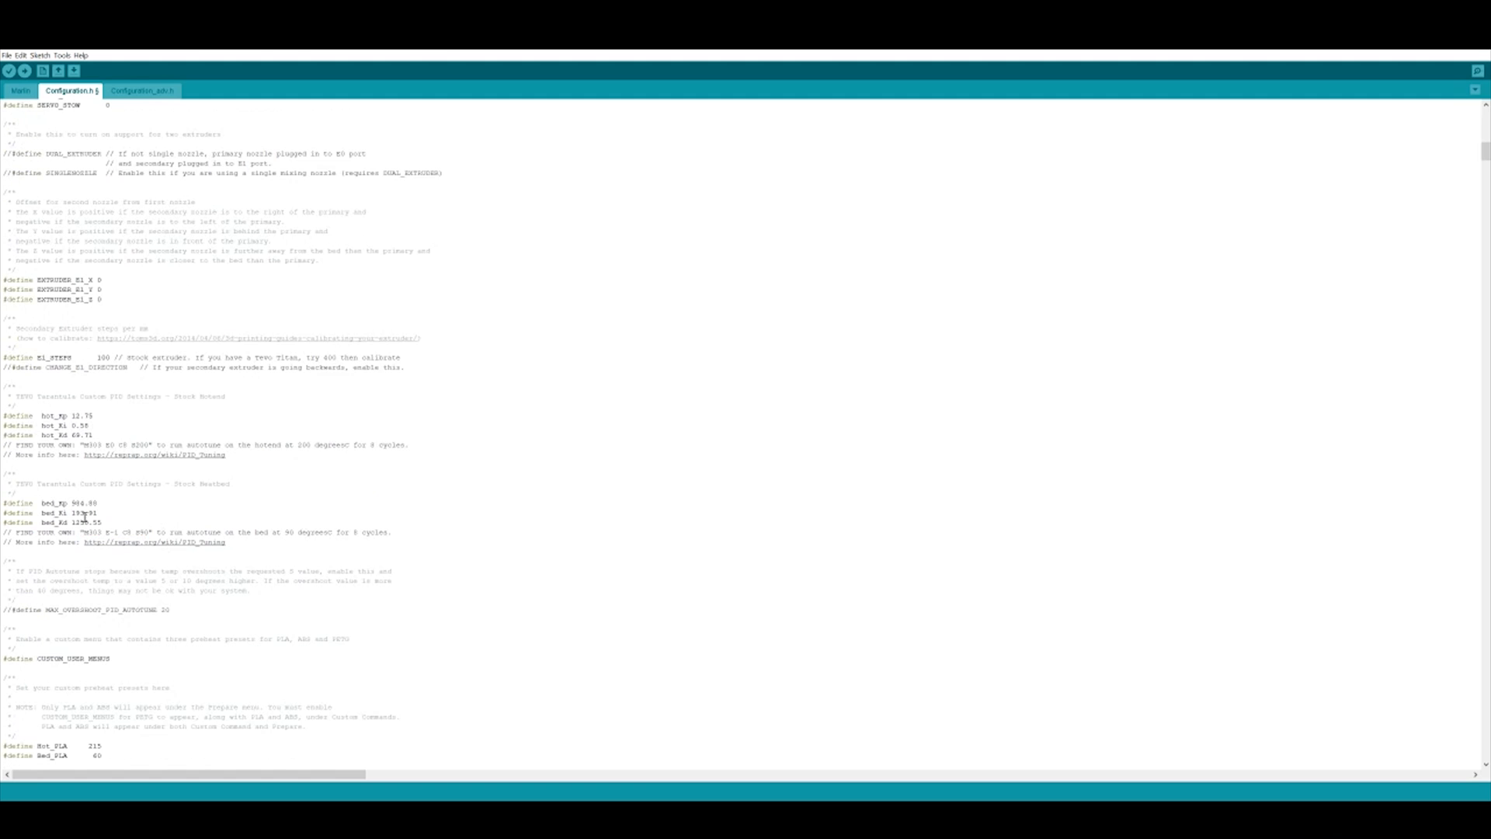
scroll("down", 3)
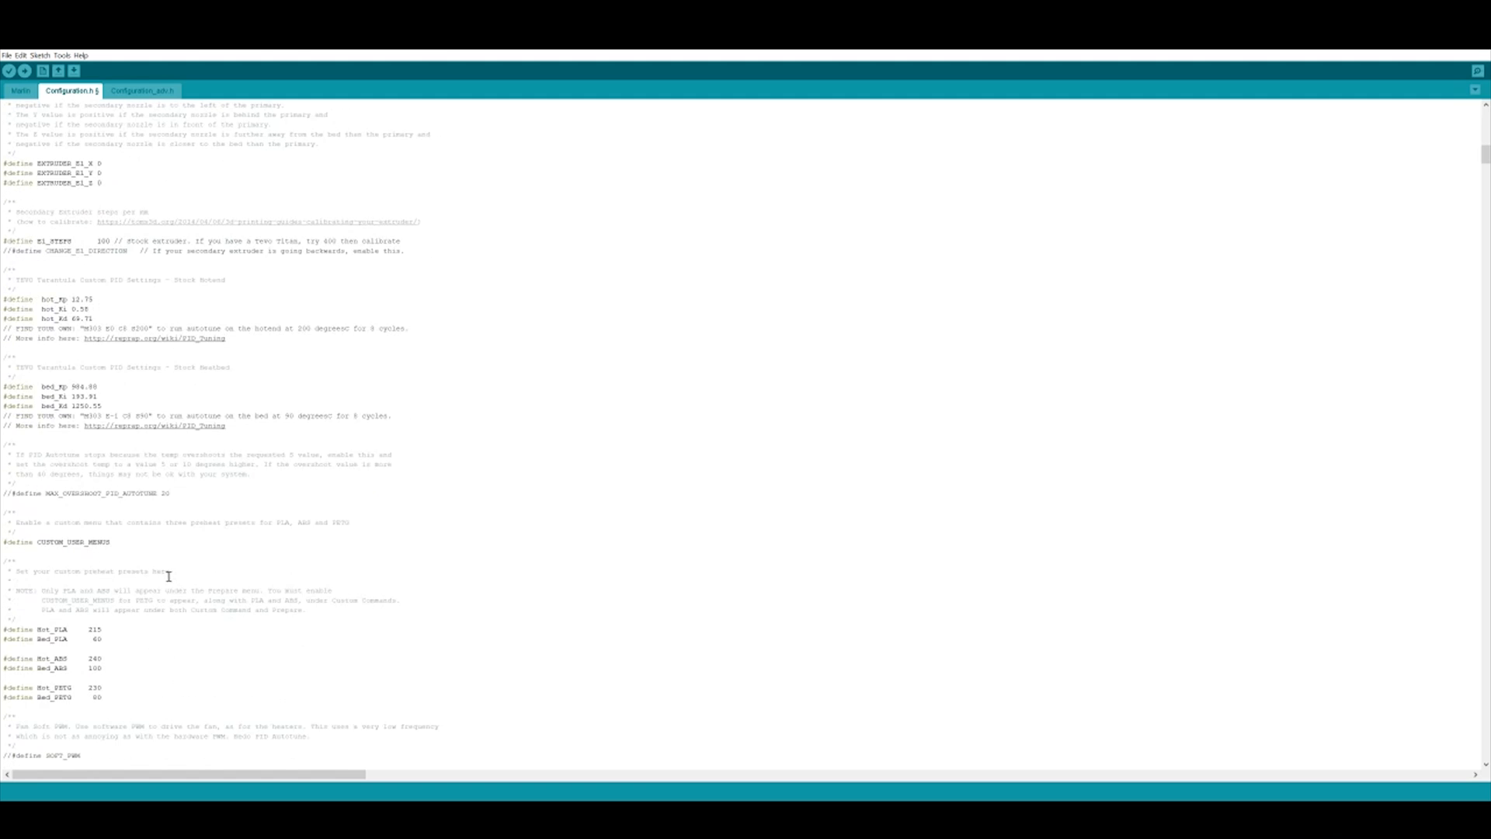
scroll("down", 3)
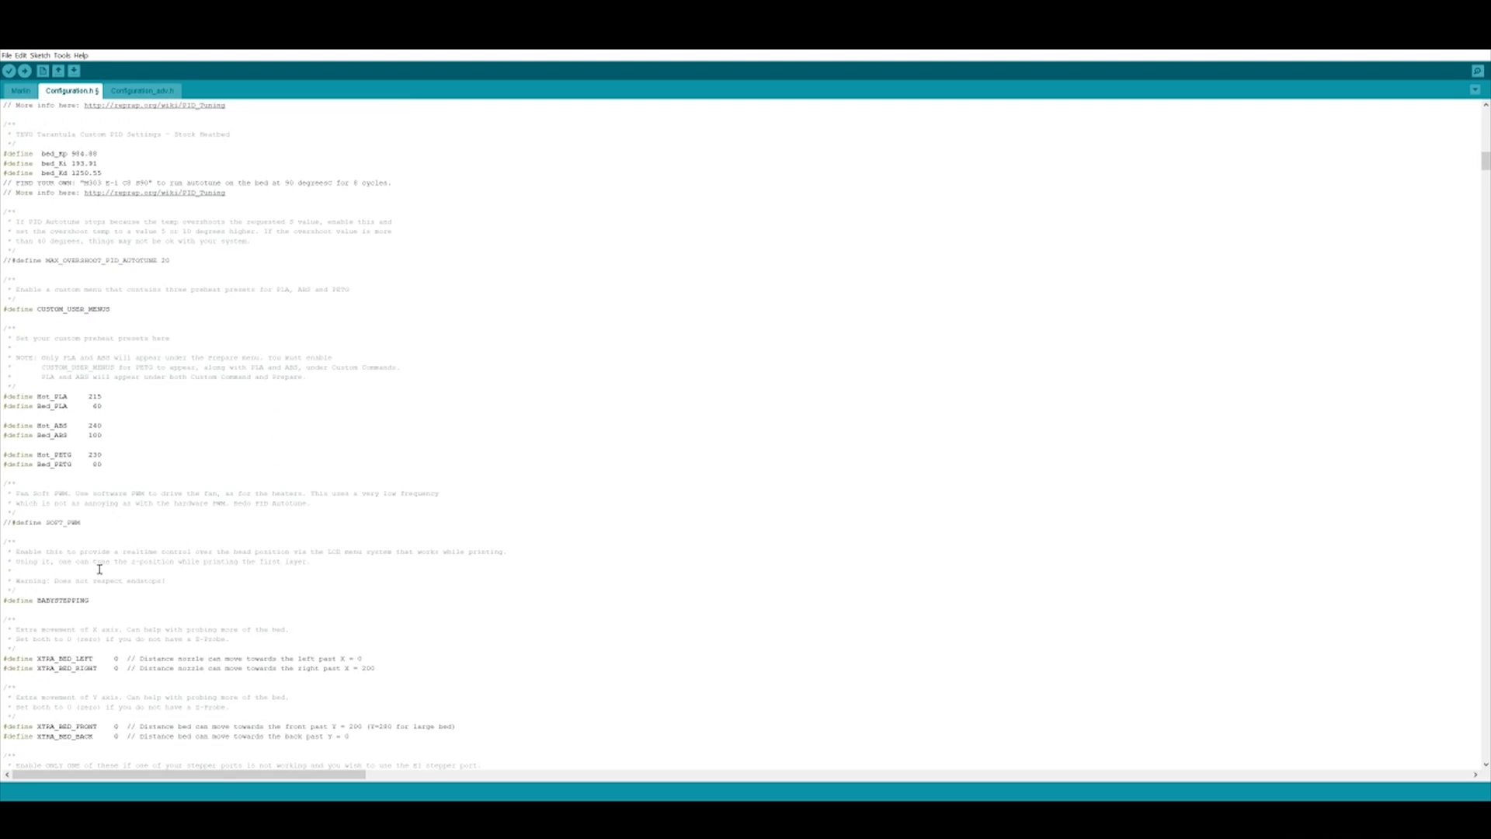
scroll("down", 3)
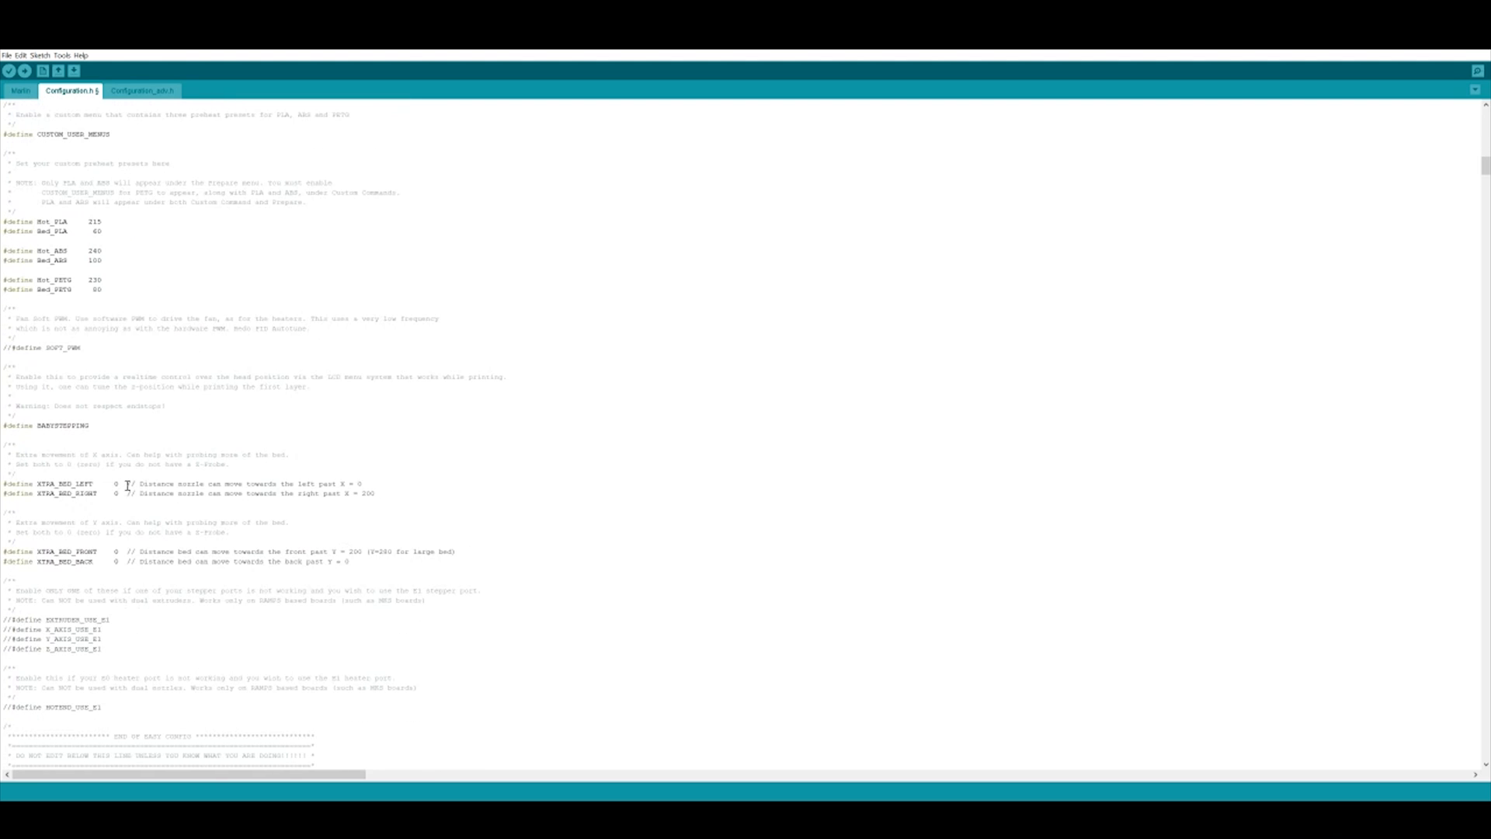
scroll("down", 3)
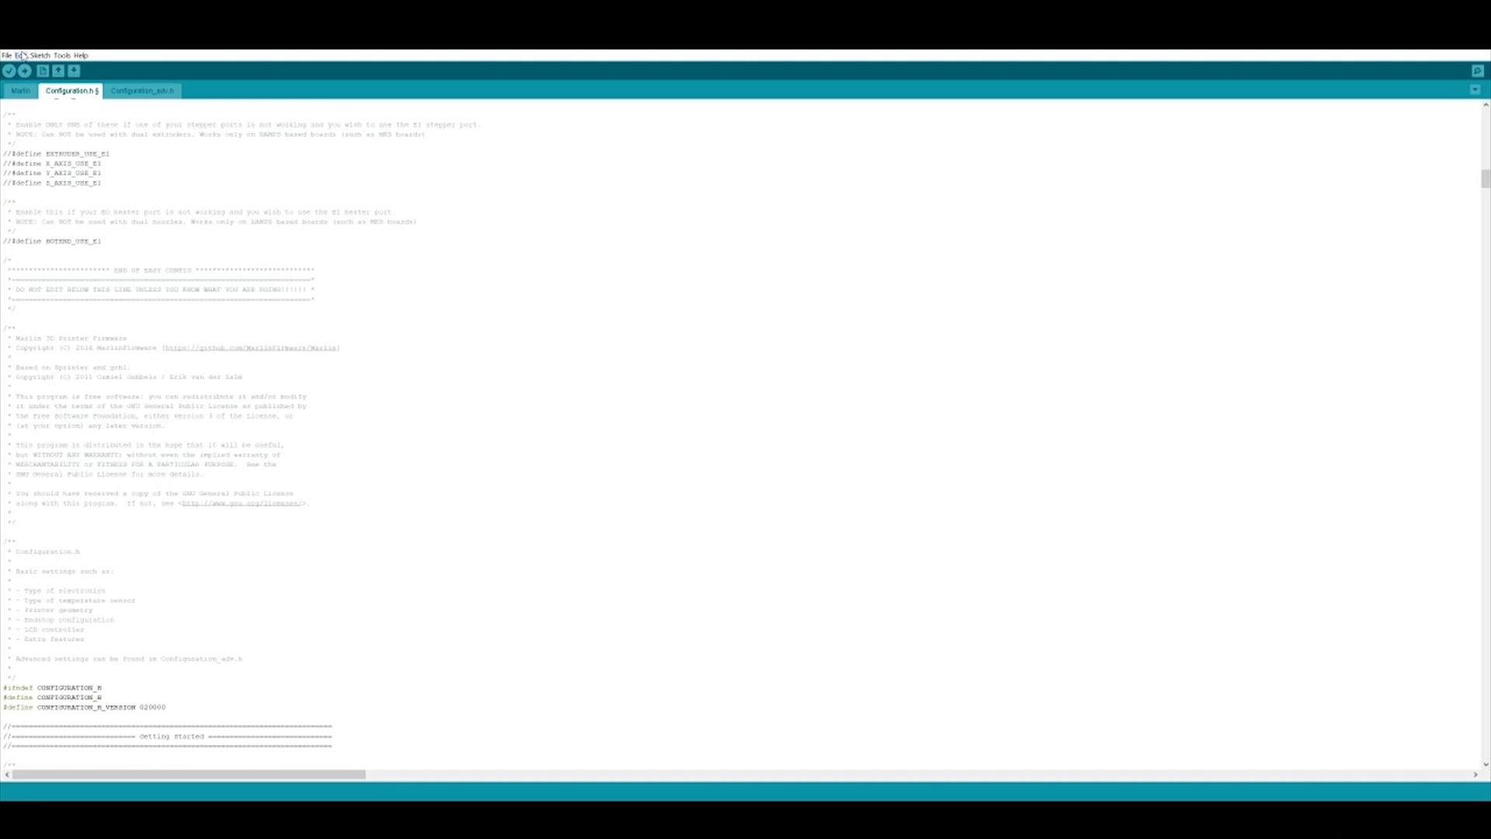
- Select the Mega 2560 board, ATmega2560 processor and COM port, returning to Configuration.h
left_click(60, 69)
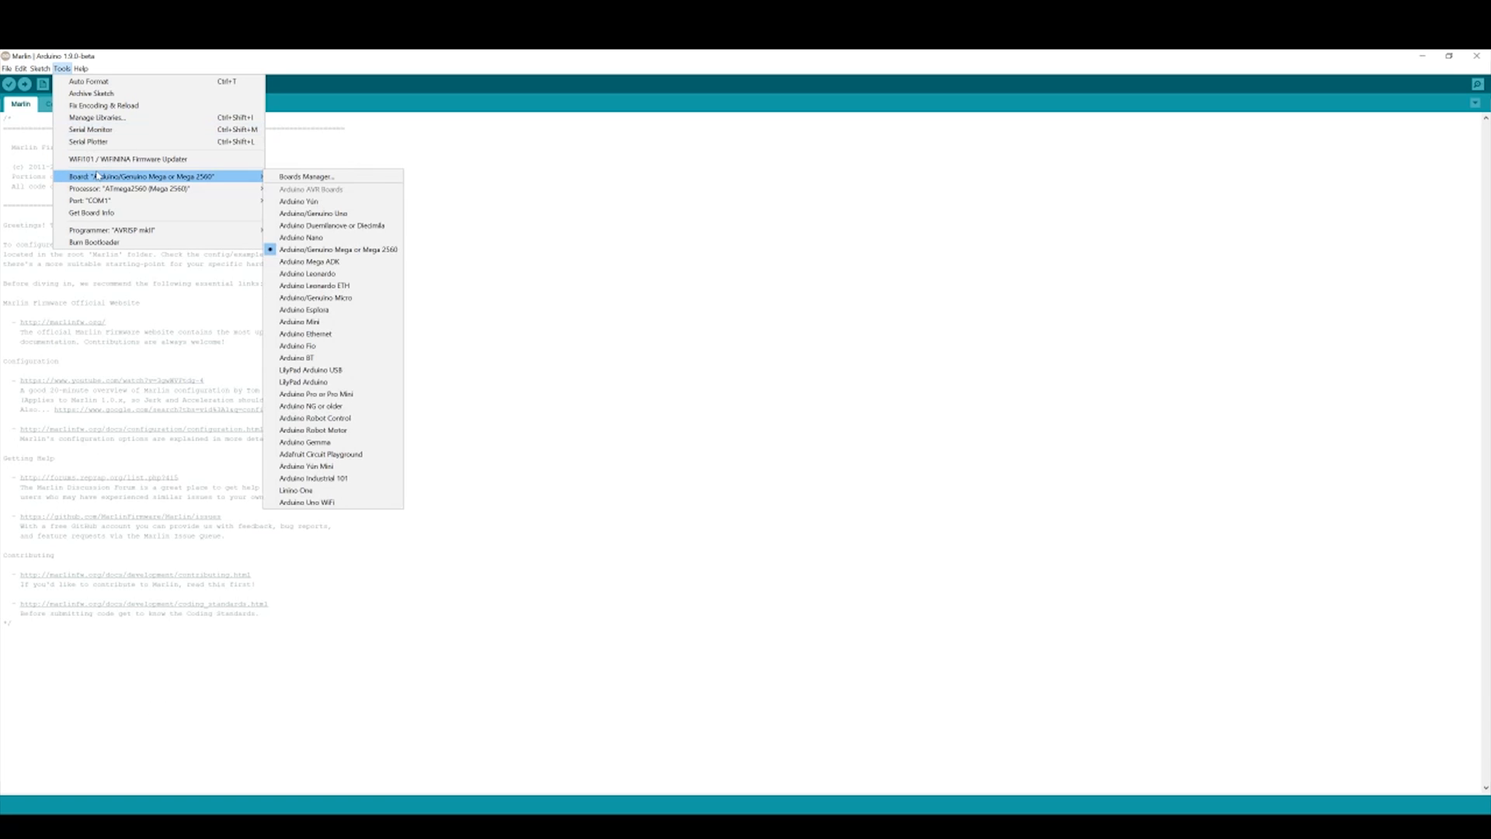
mouse_move(318, 191)
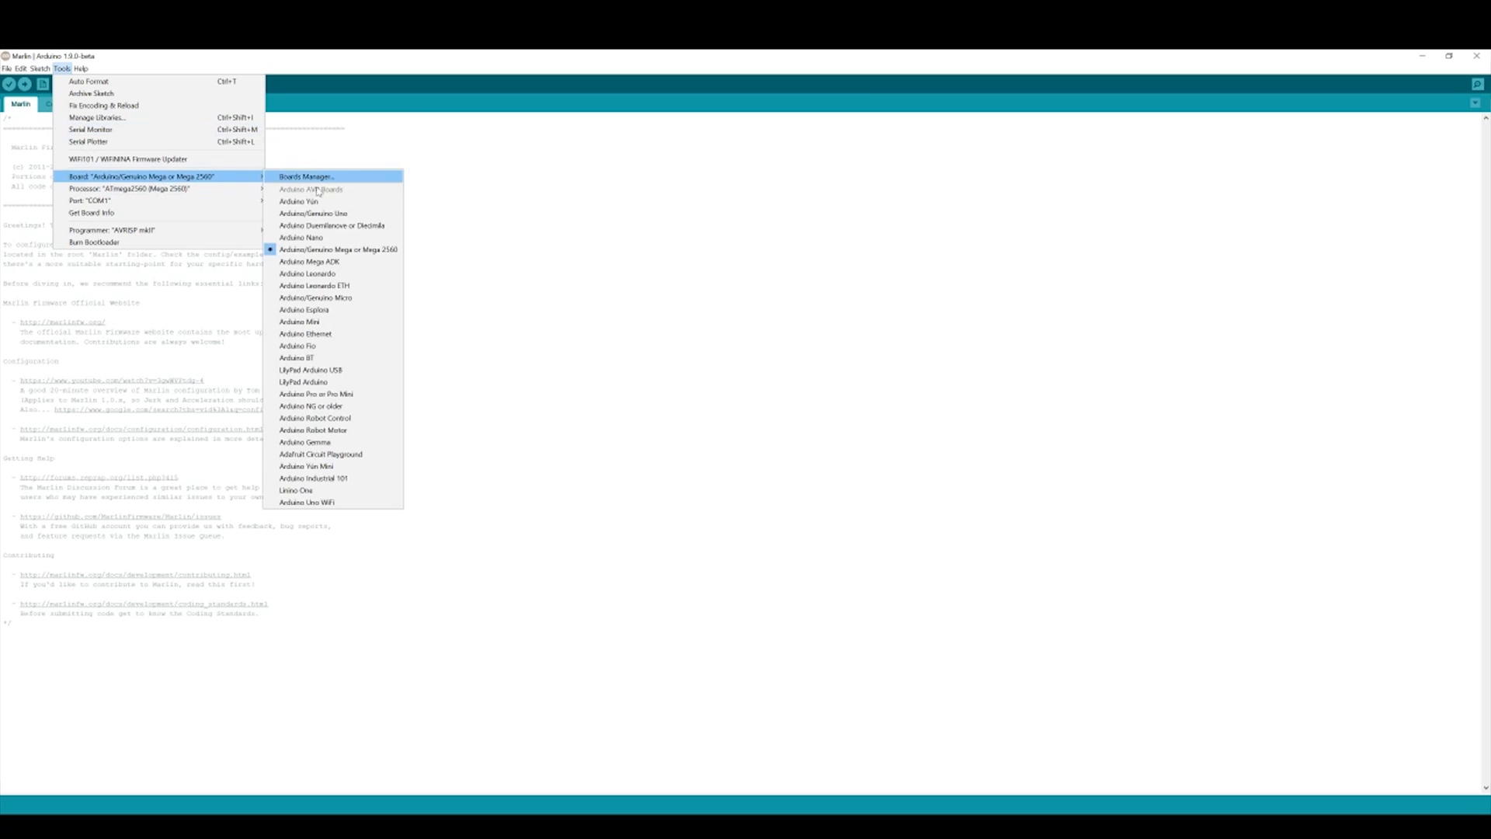
mouse_move(361, 249)
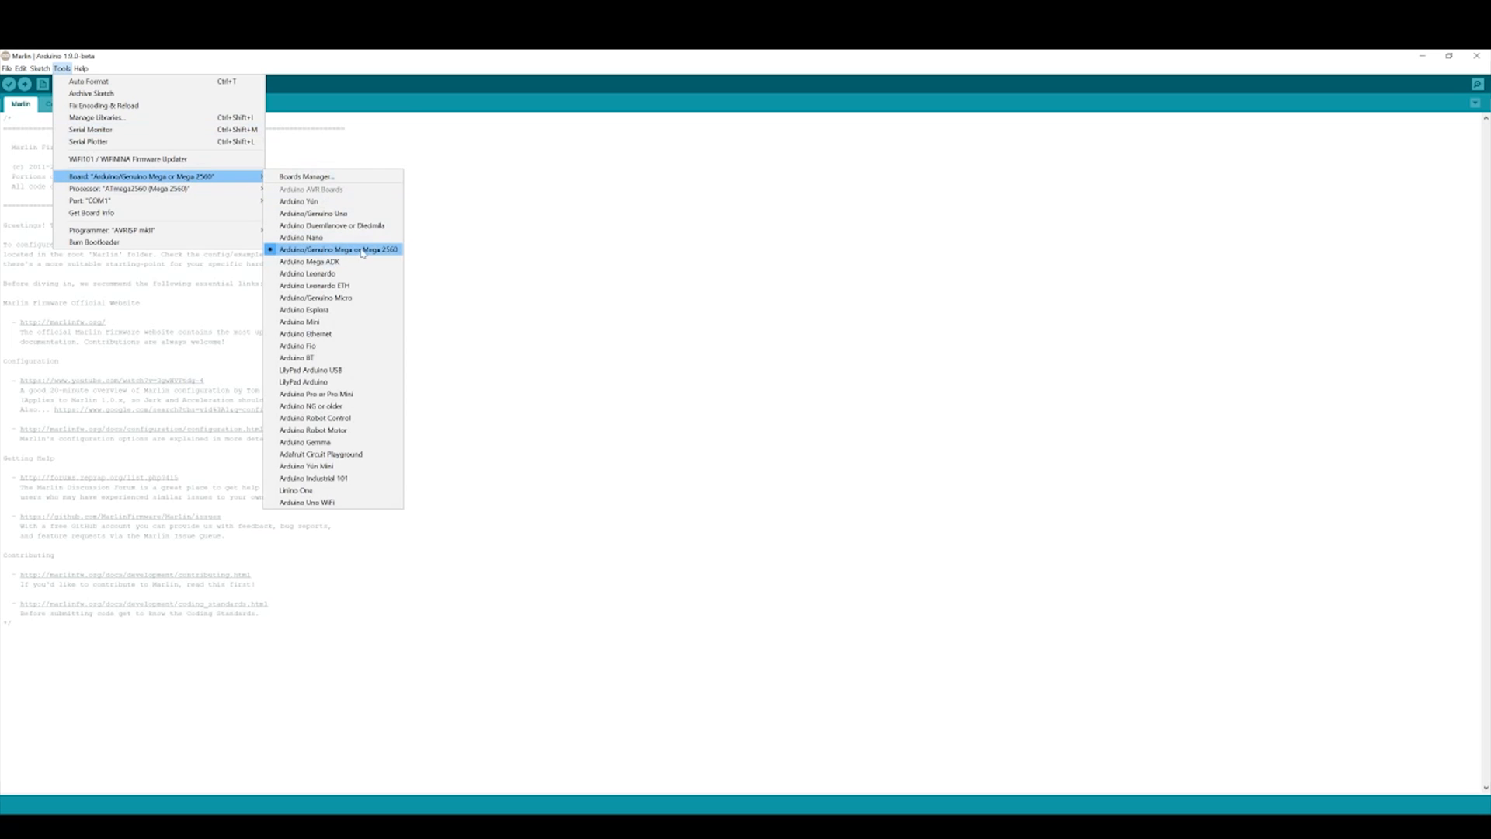
mouse_move(302, 237)
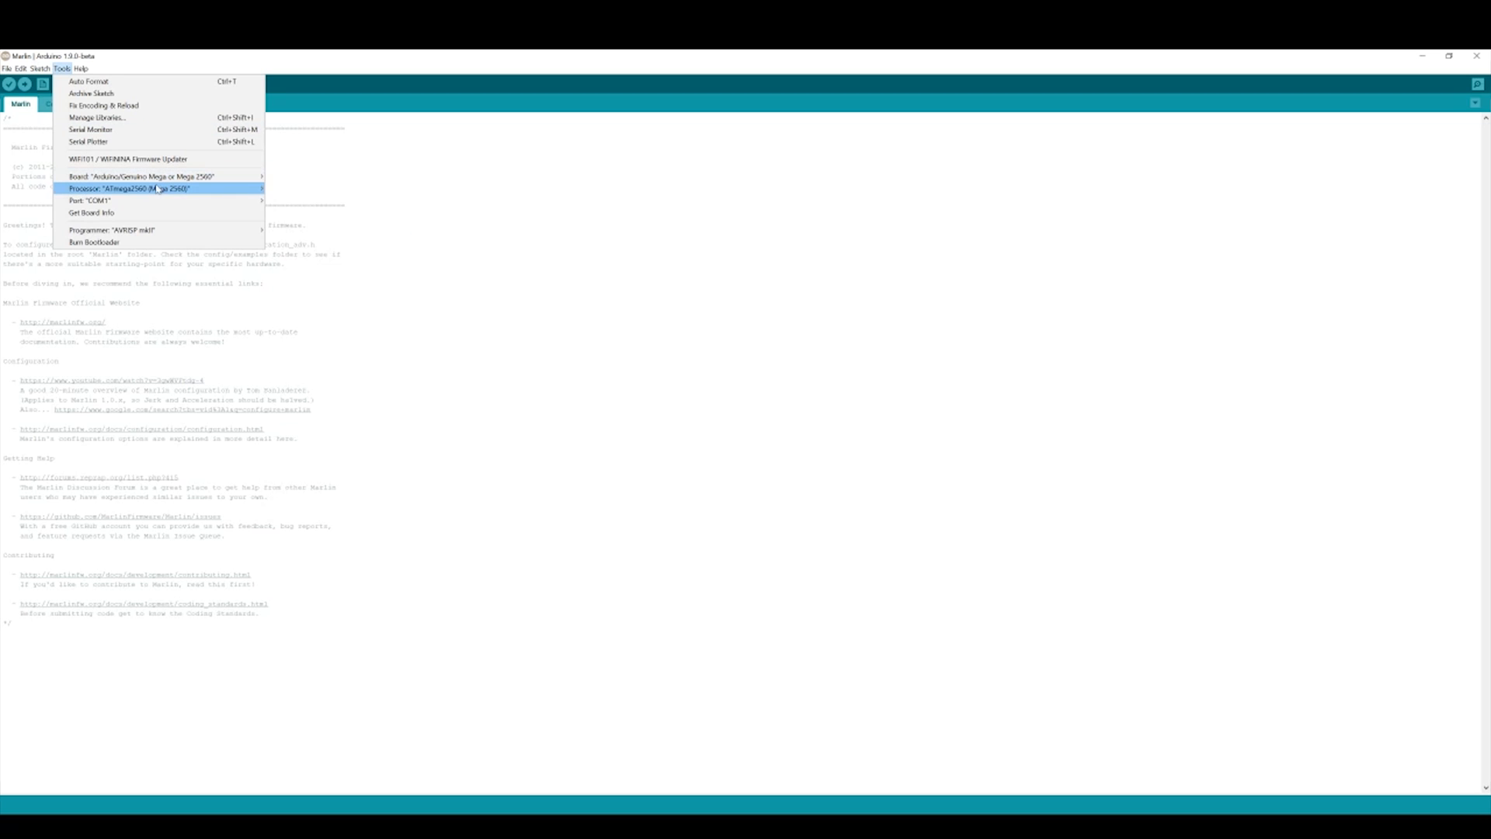
mouse_move(92, 200)
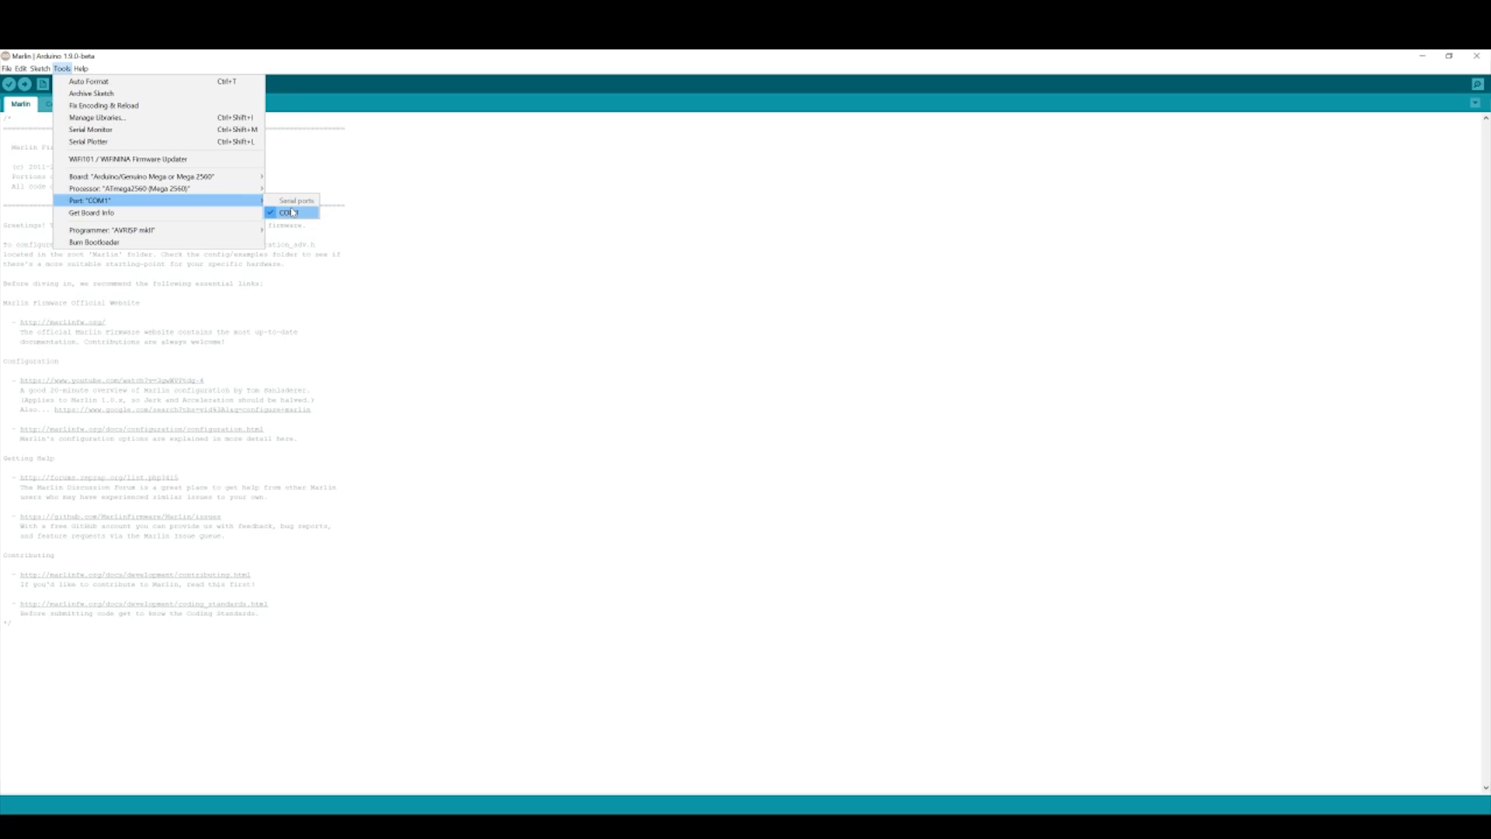
left_click(8, 68)
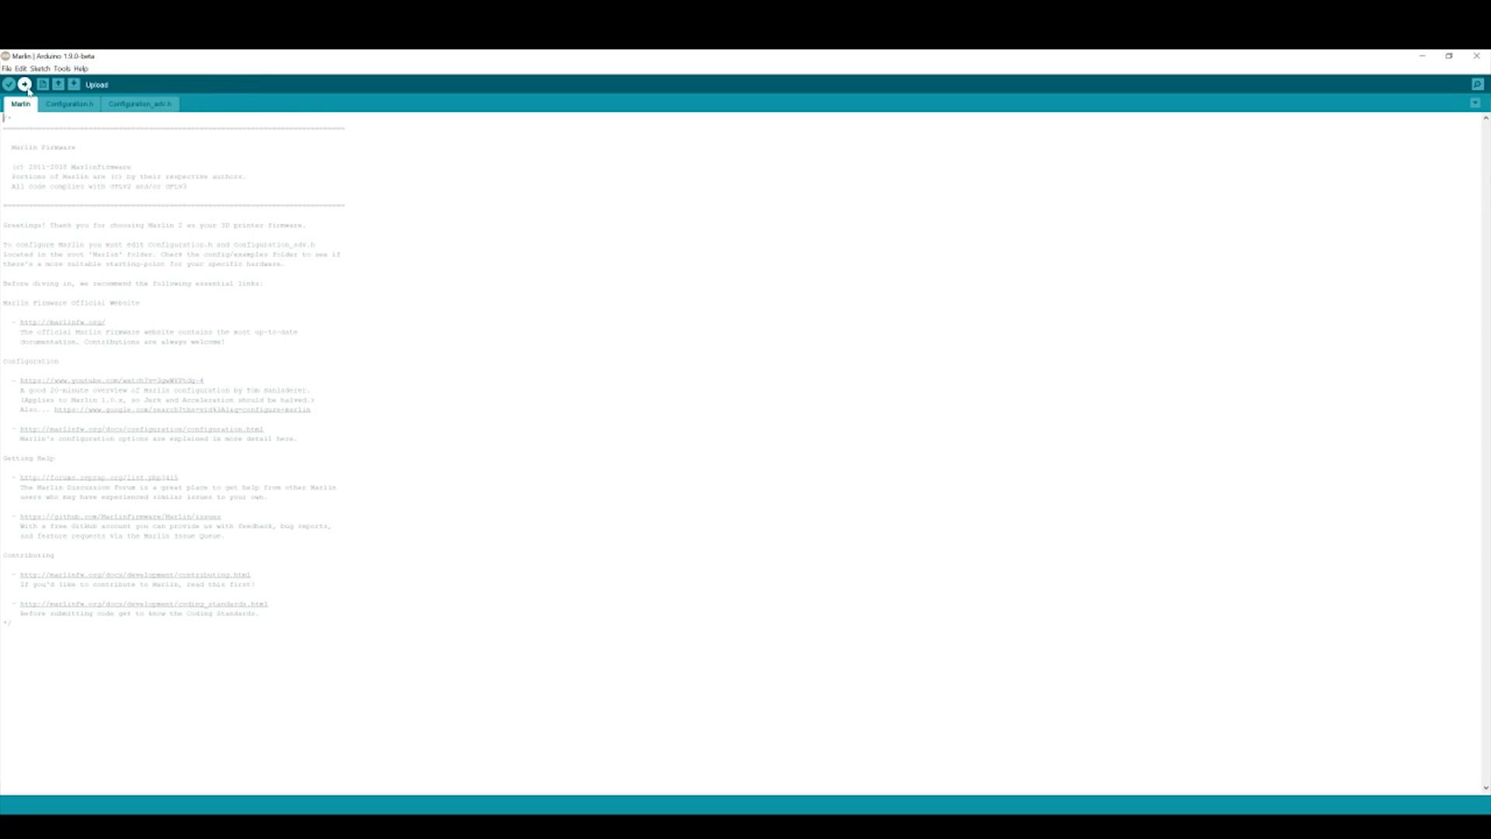
left_click(69, 90)
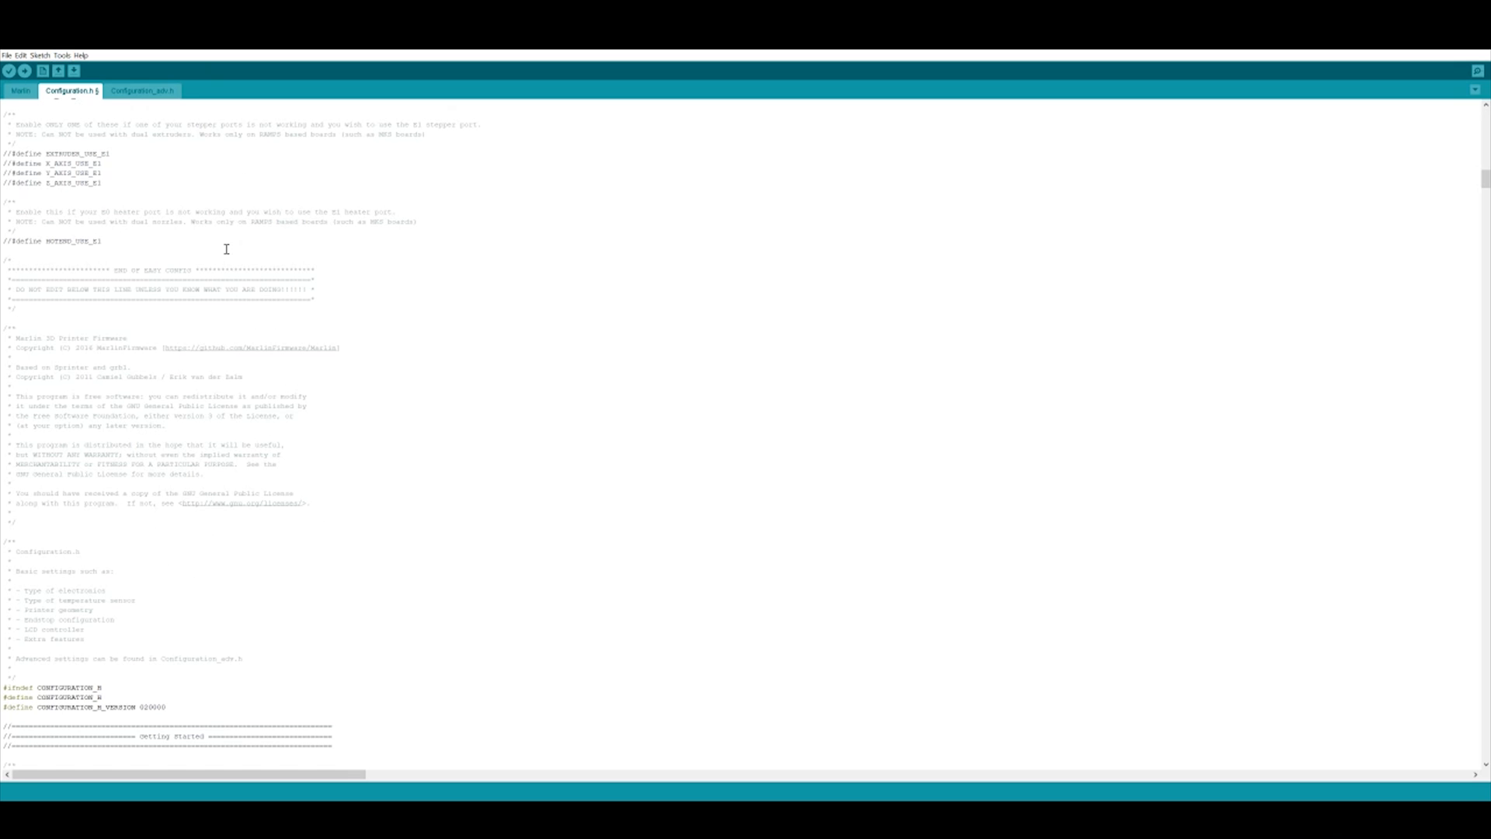